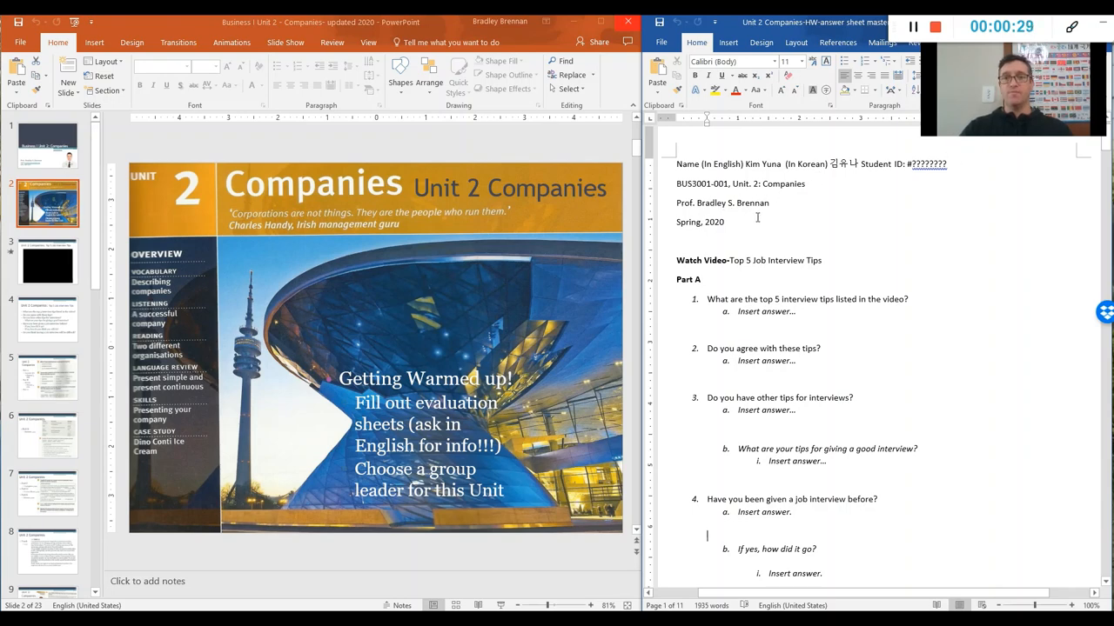
Step: Show slide 3, Top 5 Job Interview Tips with its embedded video
scroll("down", 3)
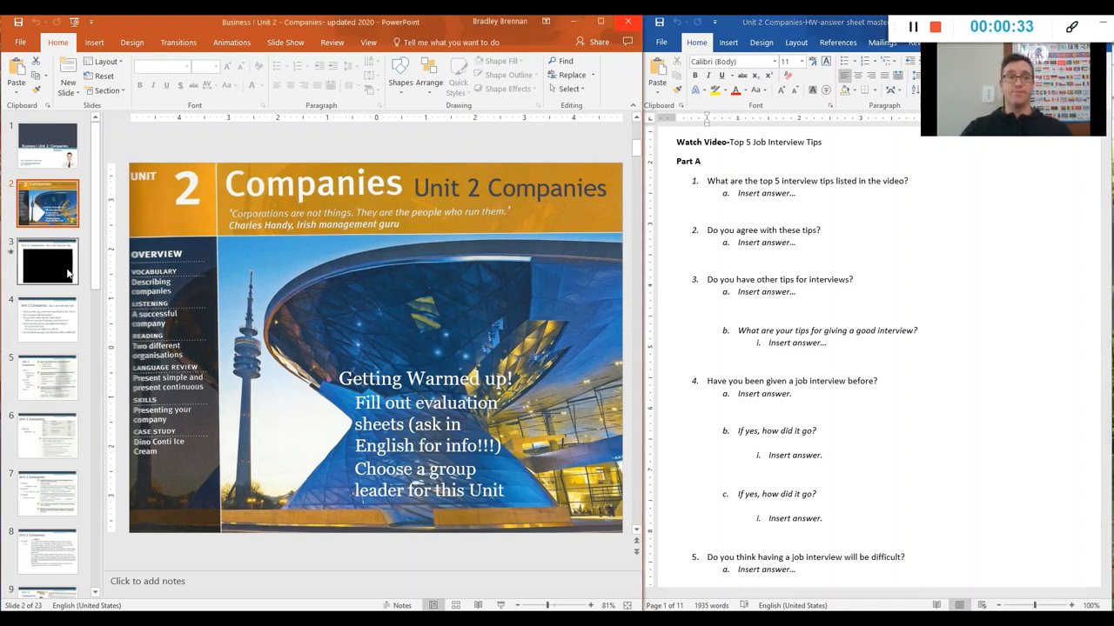
left_click(47, 261)
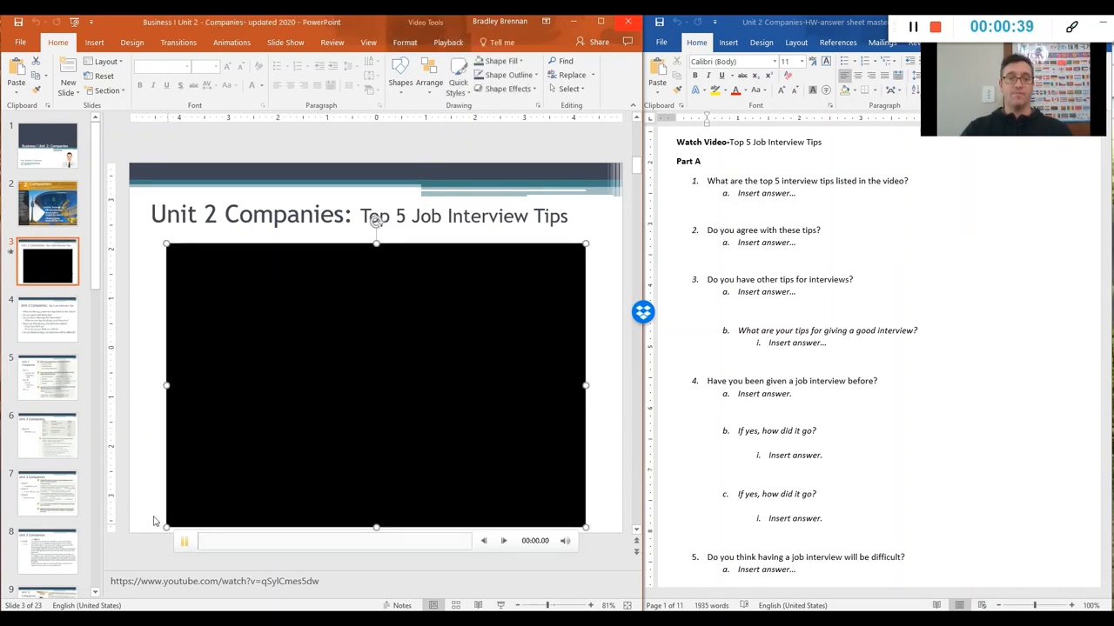
left_click(185, 540)
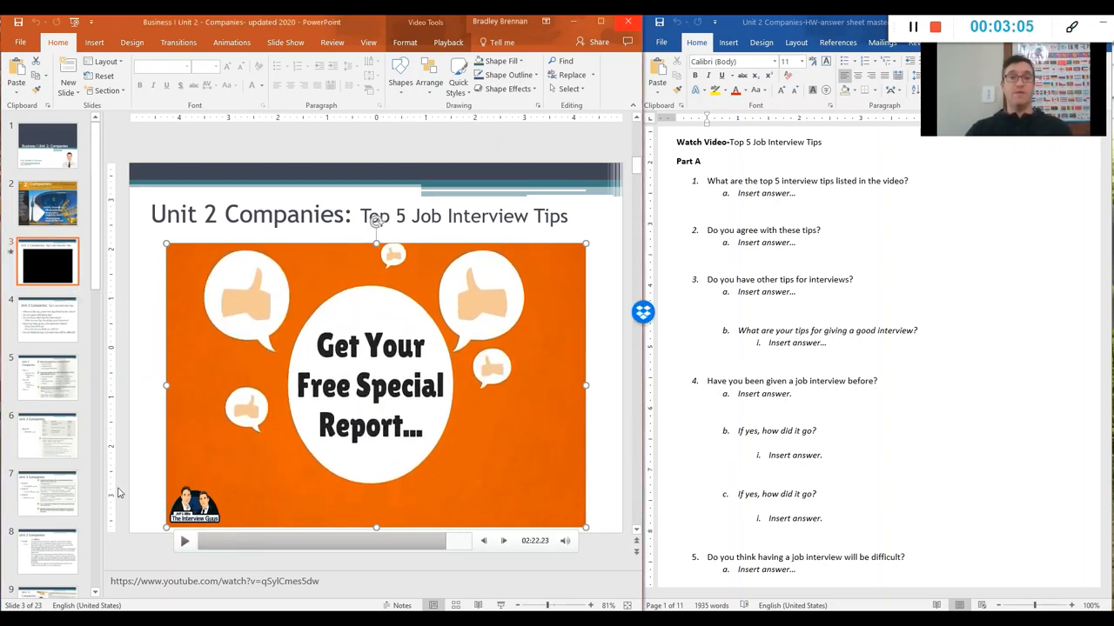
mouse_move(142, 461)
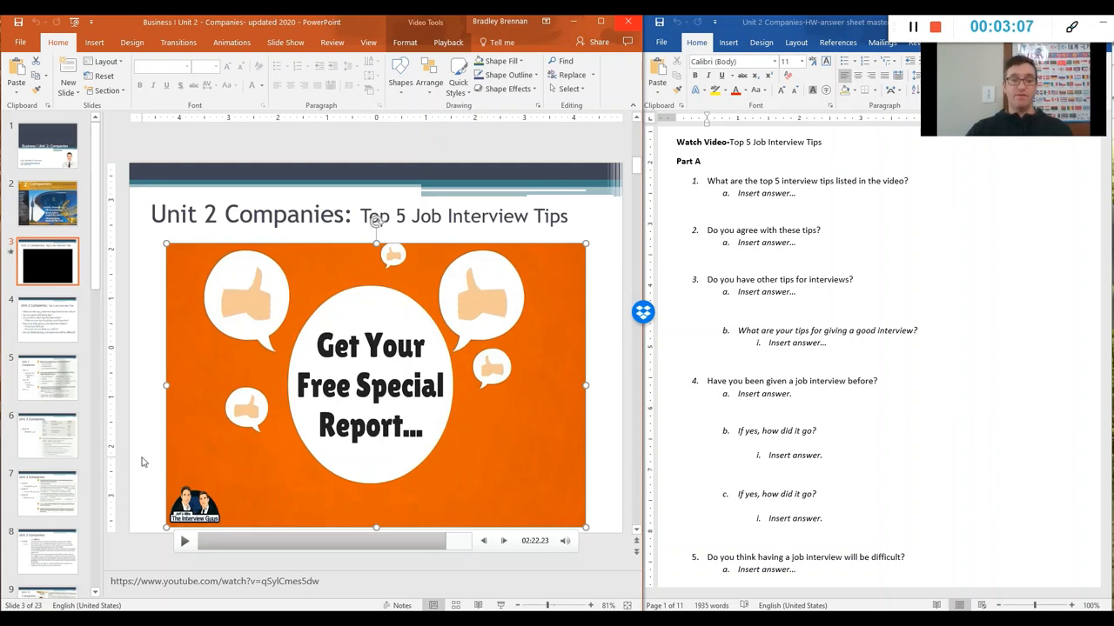
mouse_move(139, 452)
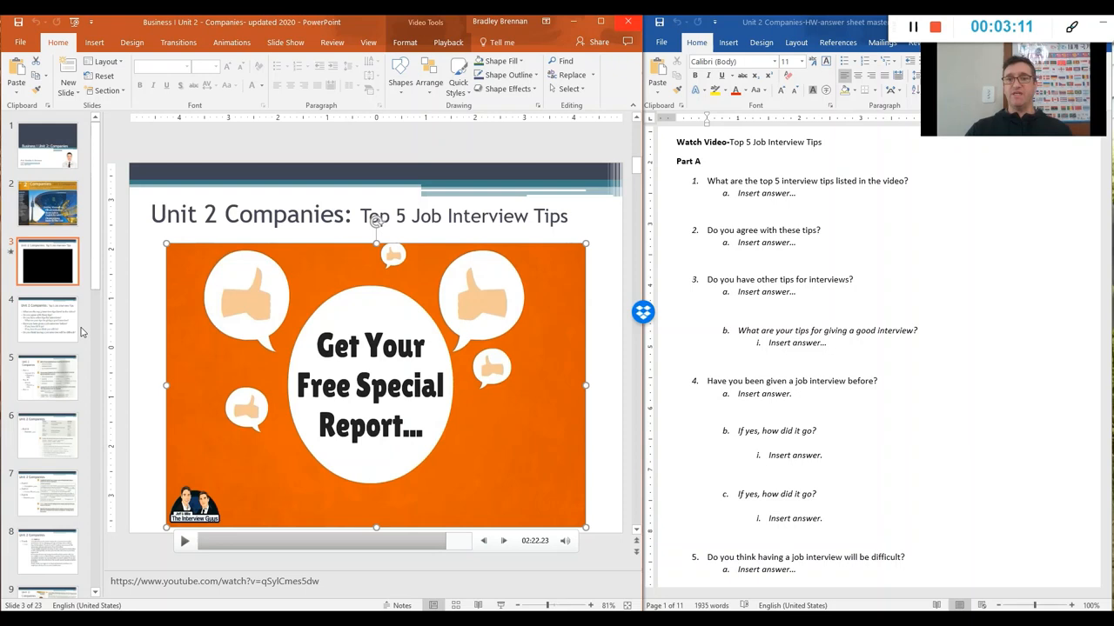
mouse_move(498, 261)
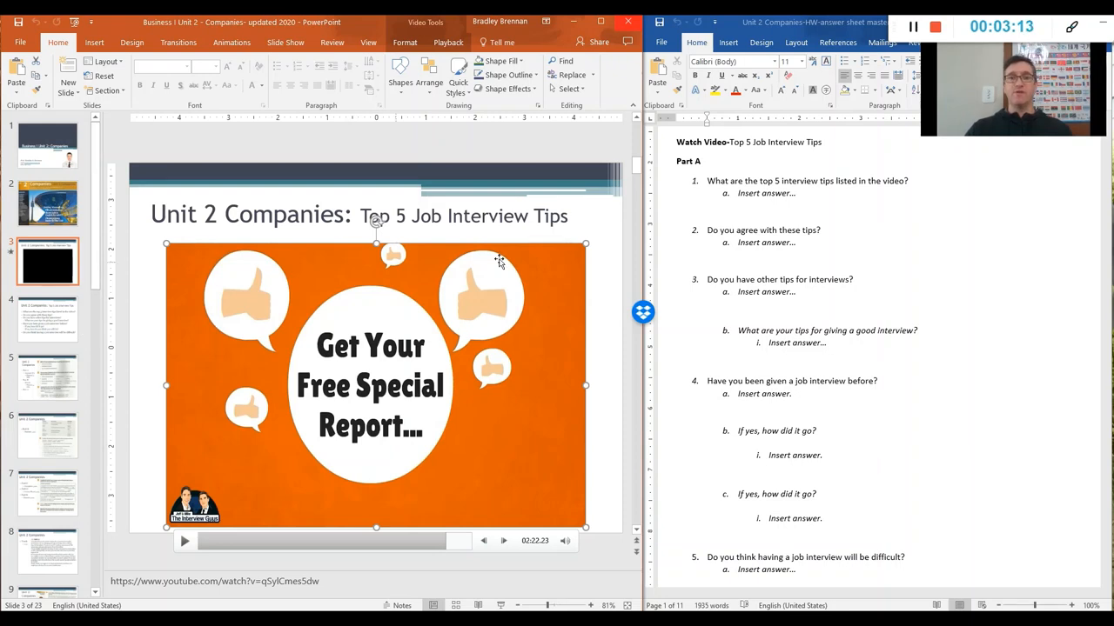
mouse_move(825, 209)
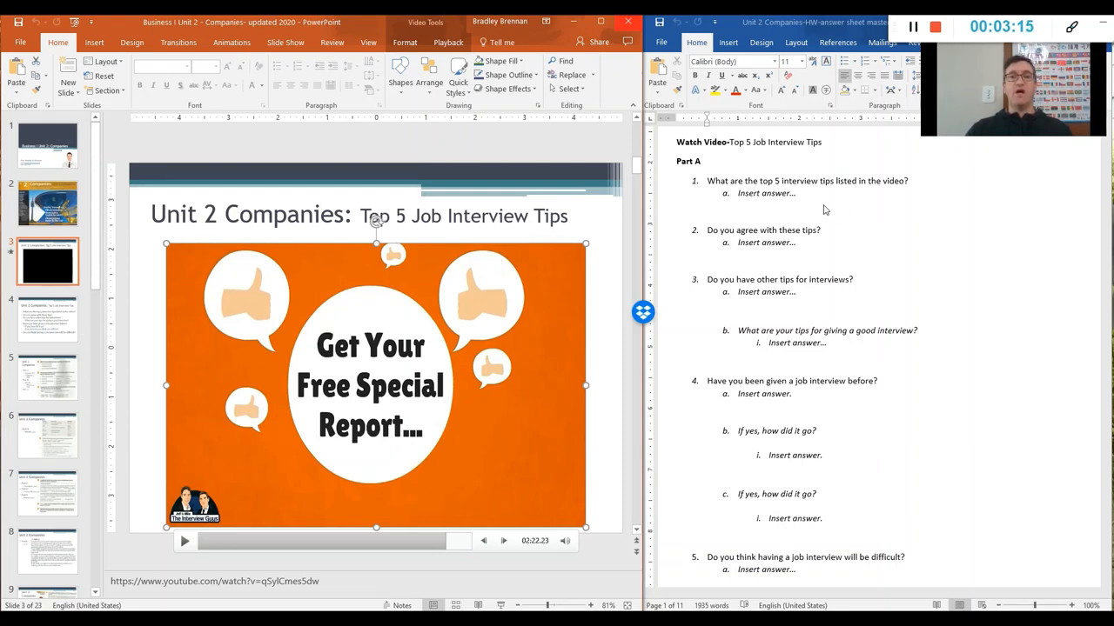
mouse_move(922, 206)
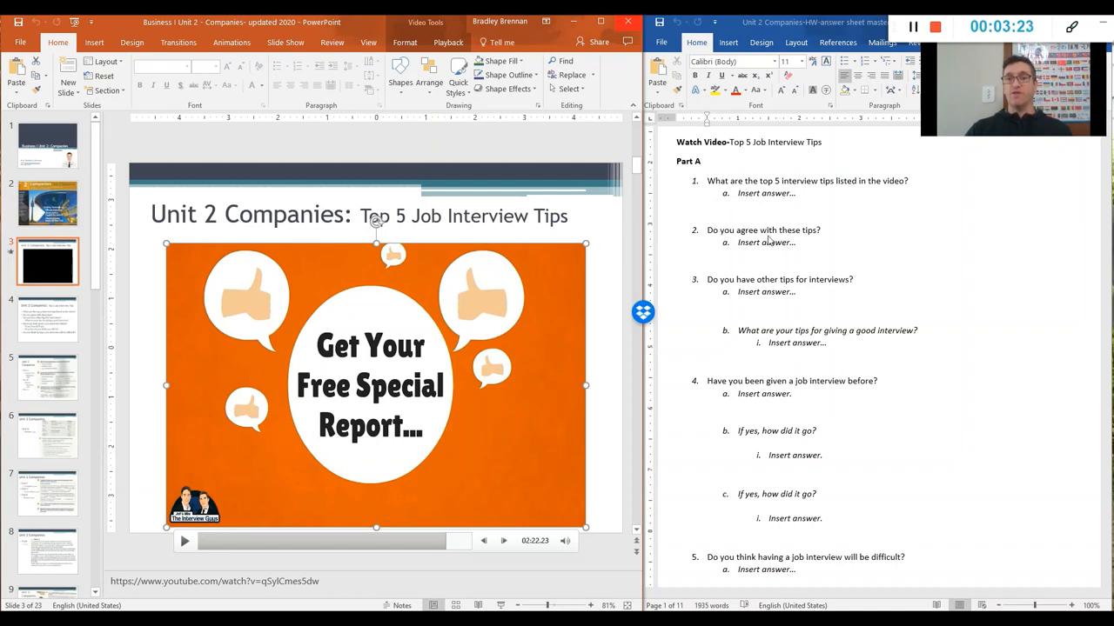
mouse_move(825, 251)
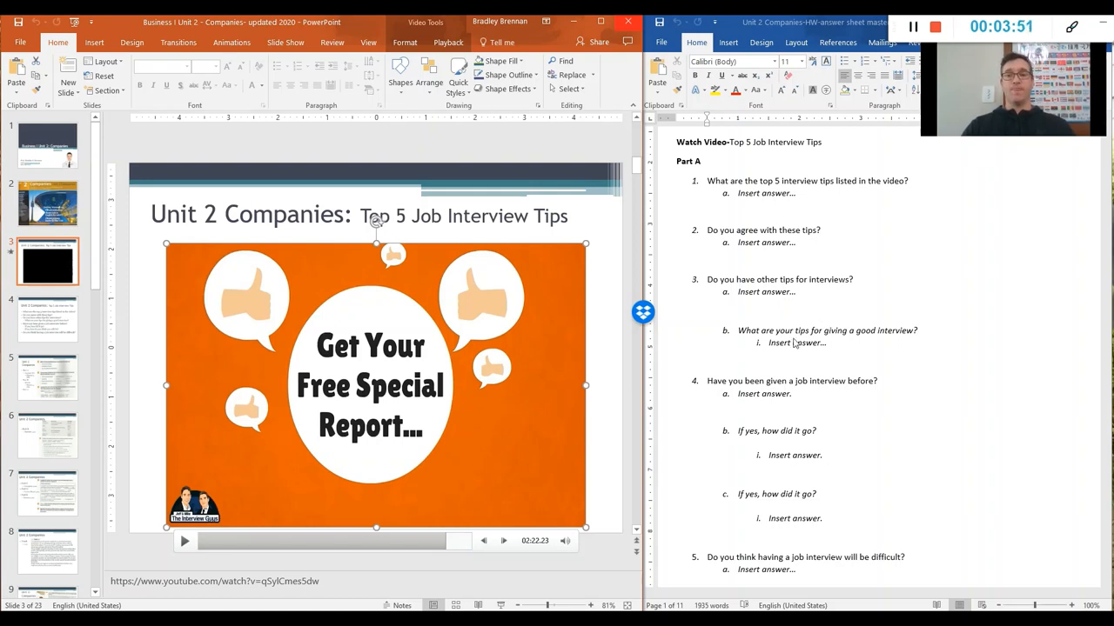
mouse_move(894, 341)
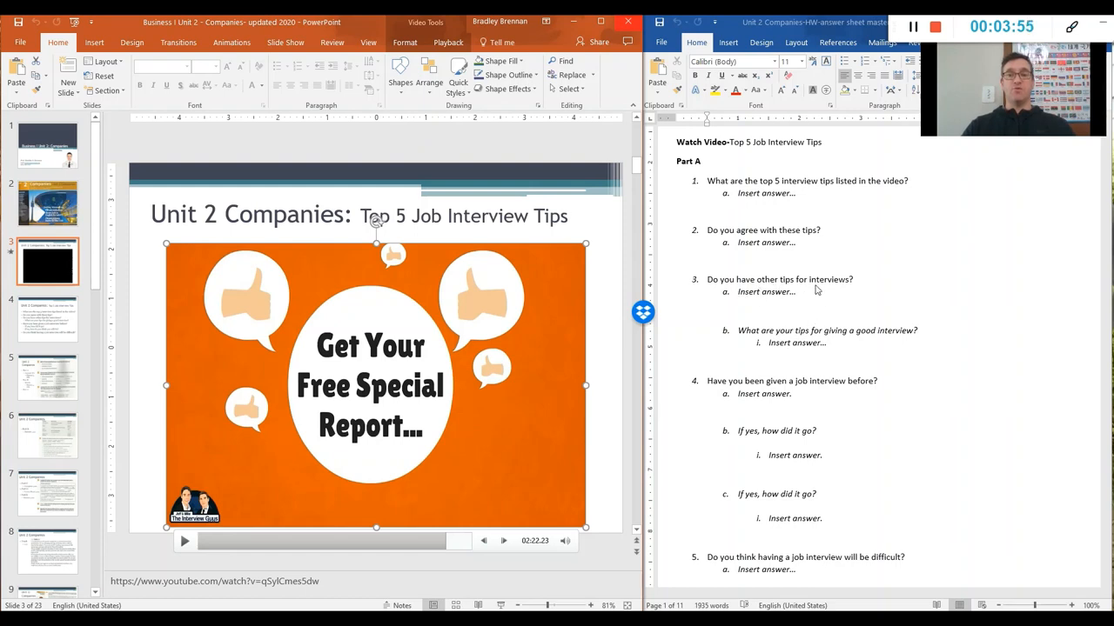
mouse_move(862, 351)
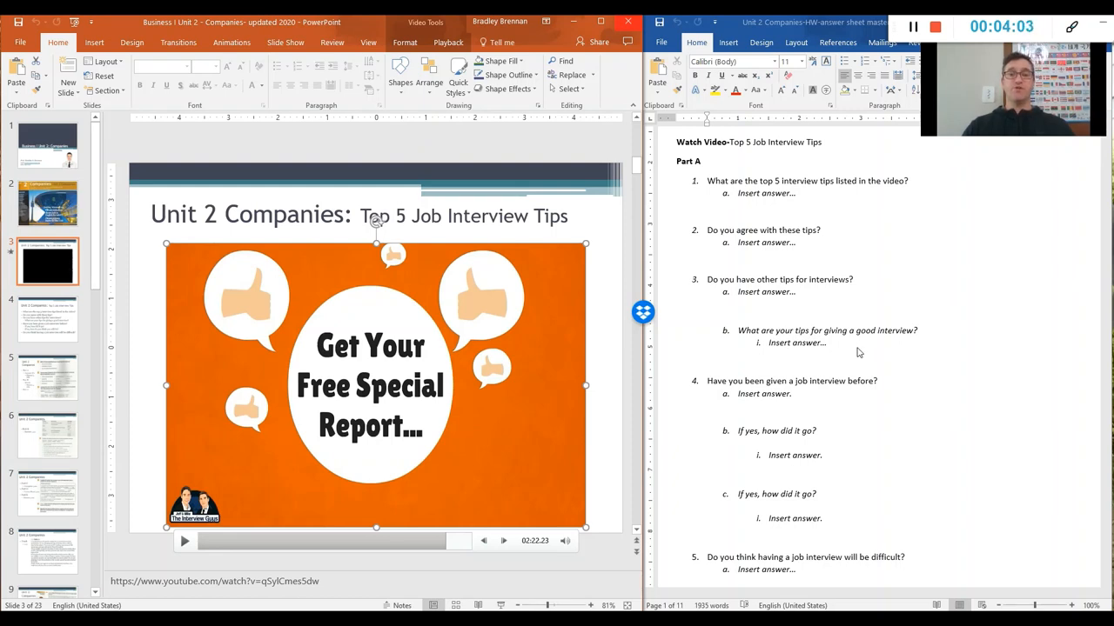
Step: Scroll the answer sheet down past the last Part A question toward Starting Up
scroll("down", 3)
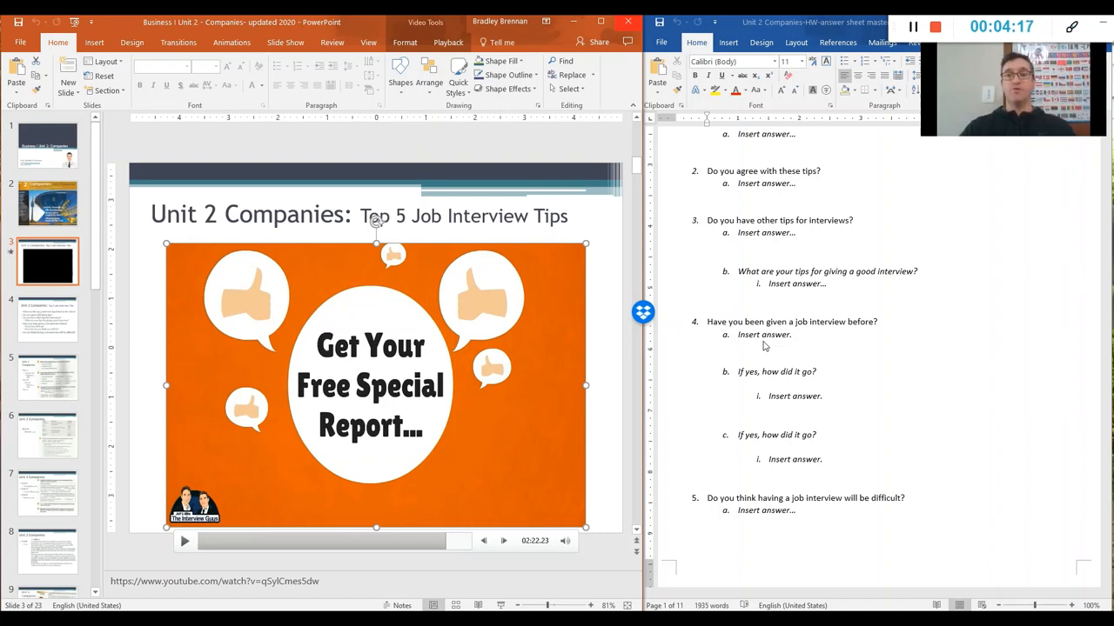
mouse_move(758, 369)
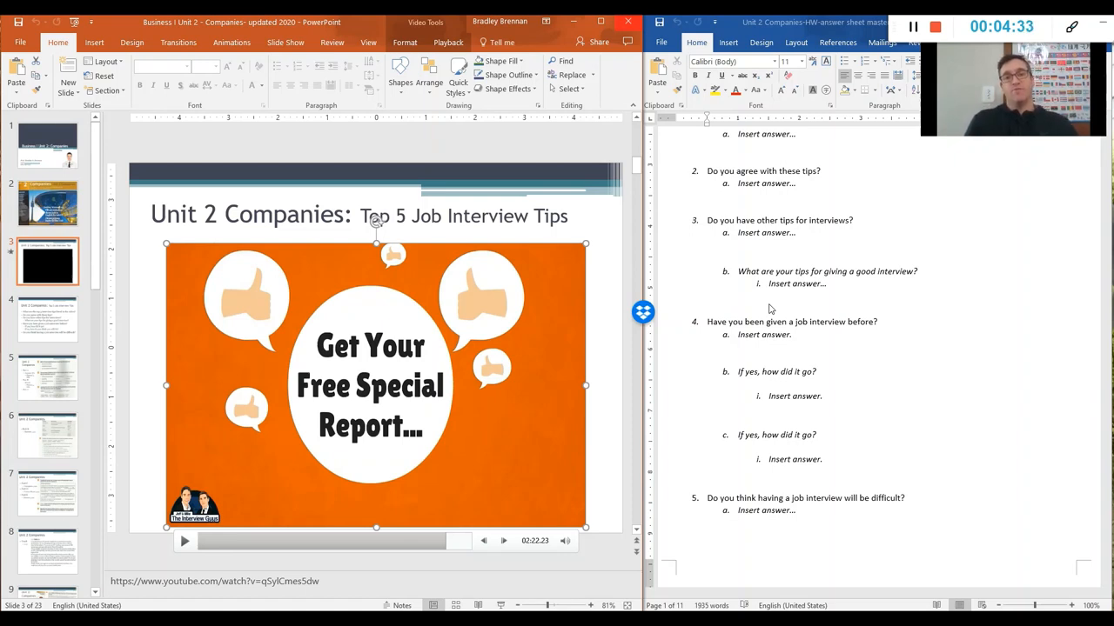
mouse_move(786, 316)
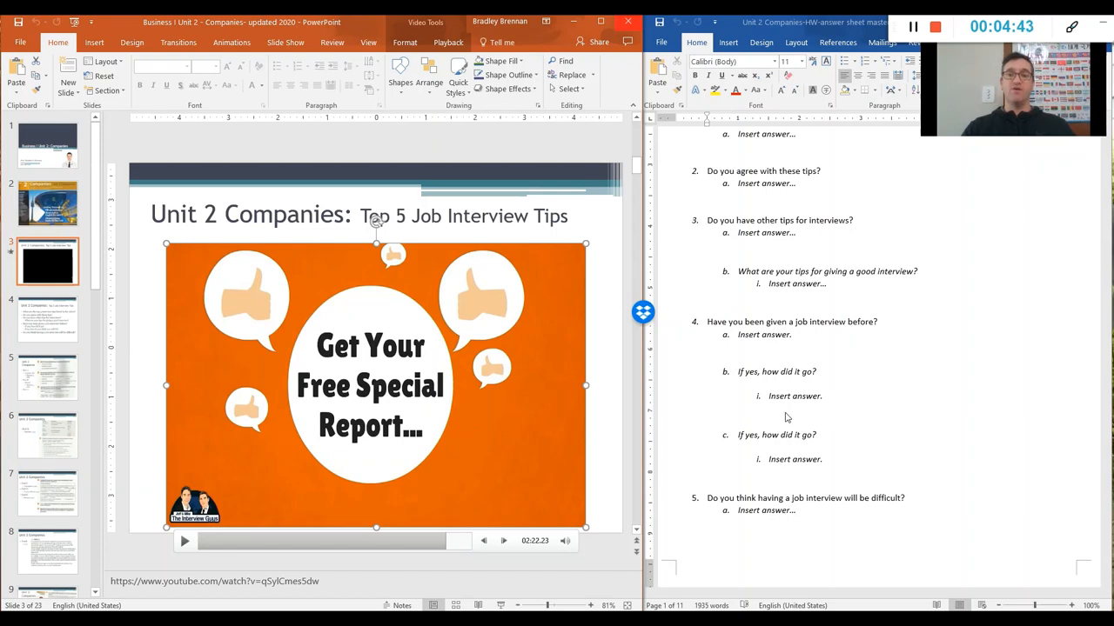
mouse_move(866, 393)
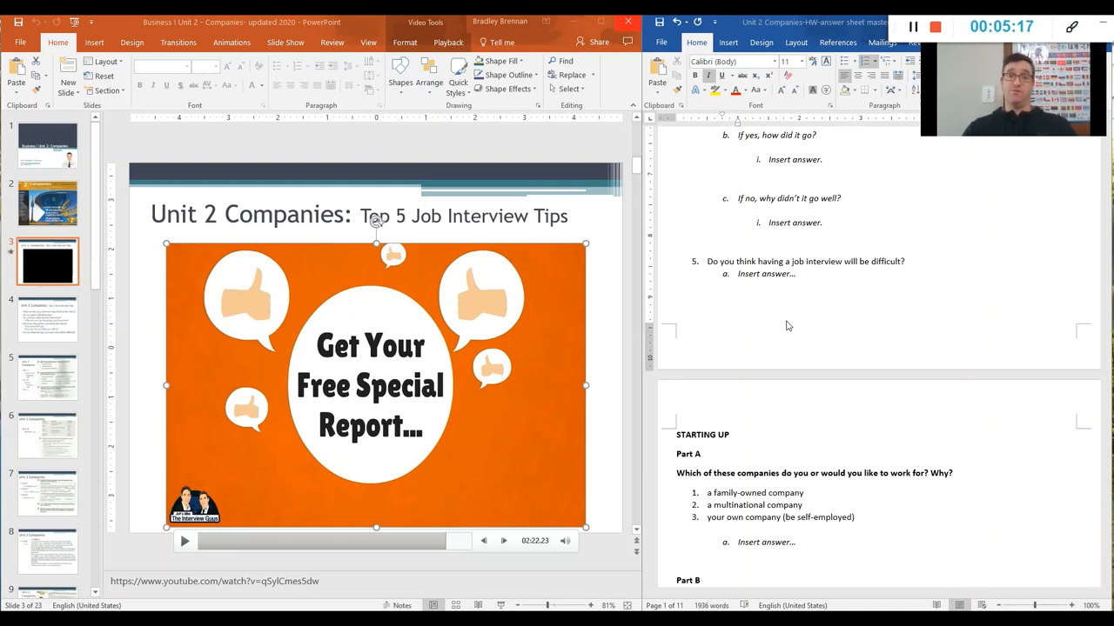
mouse_move(790, 326)
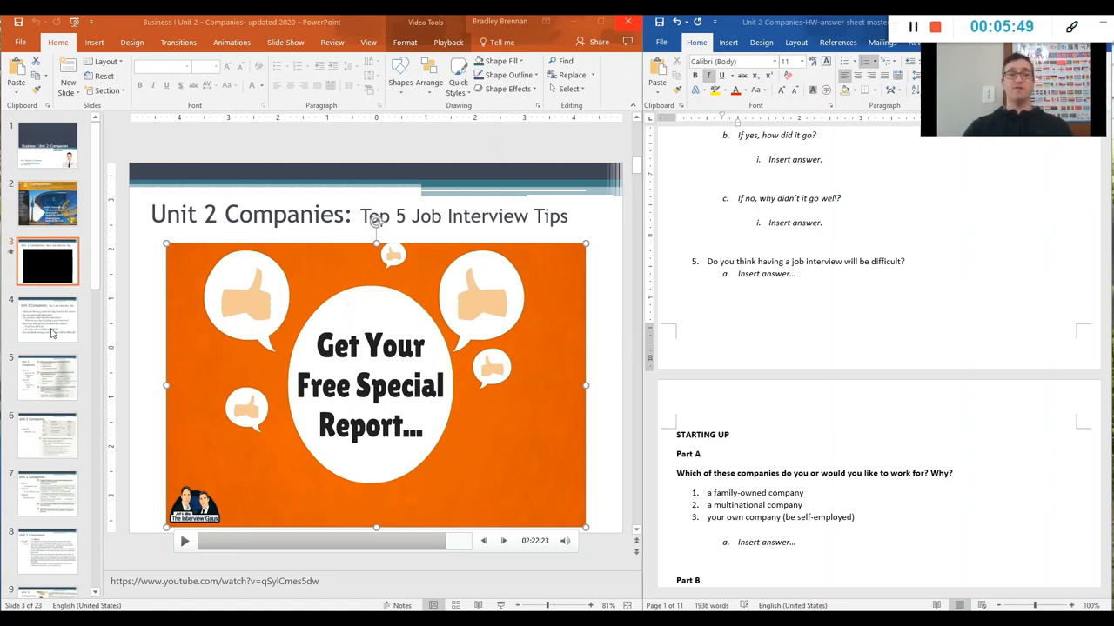
left_click(47, 320)
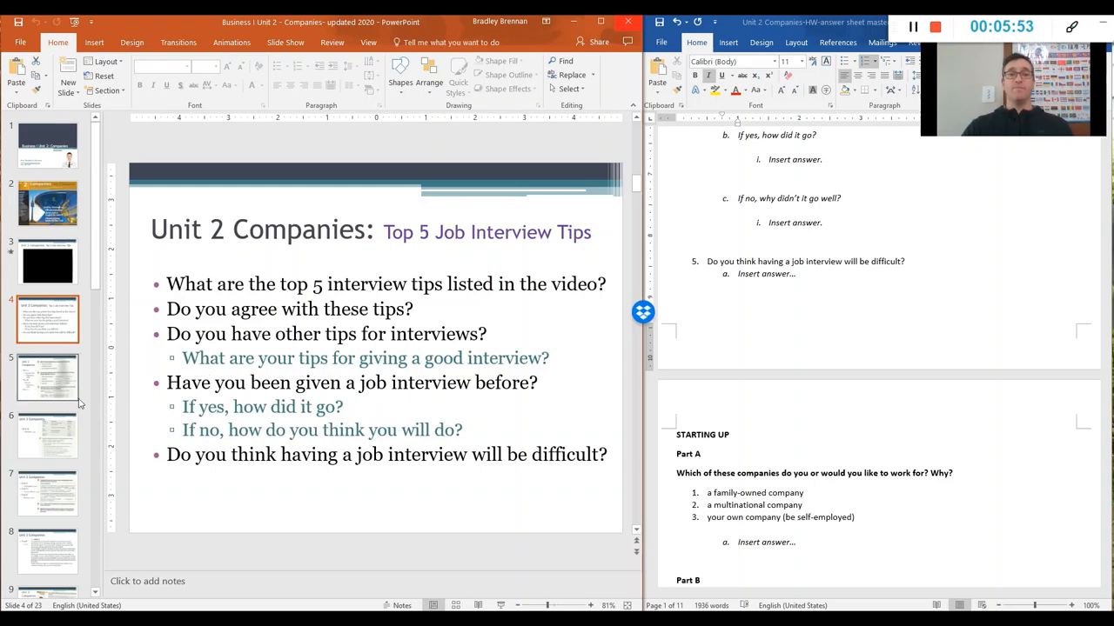
left_click(47, 378)
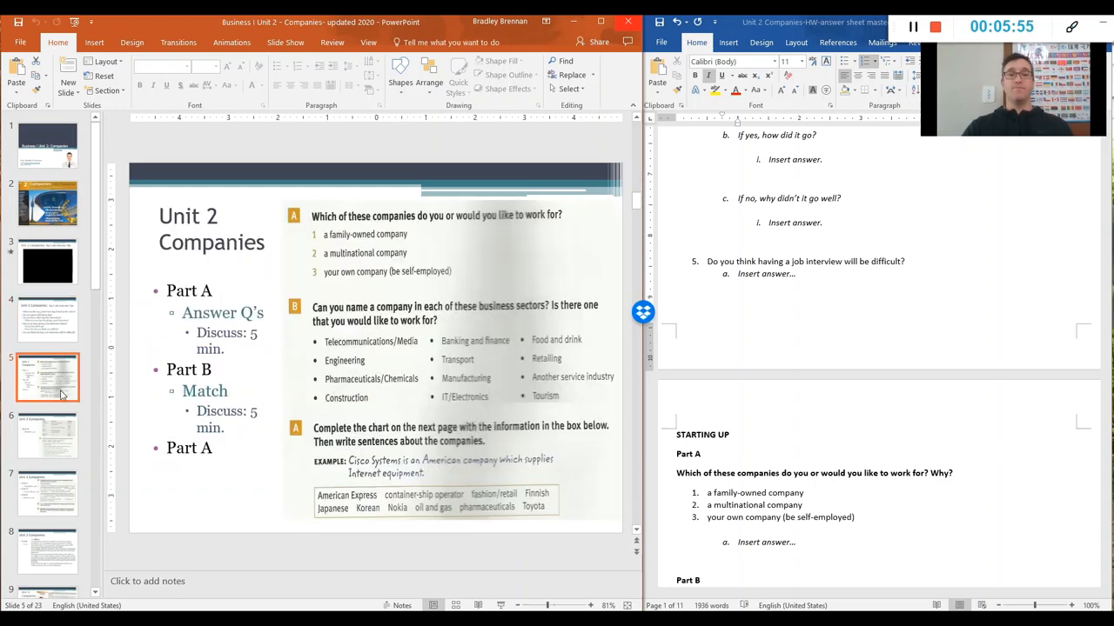
scroll("down", 3)
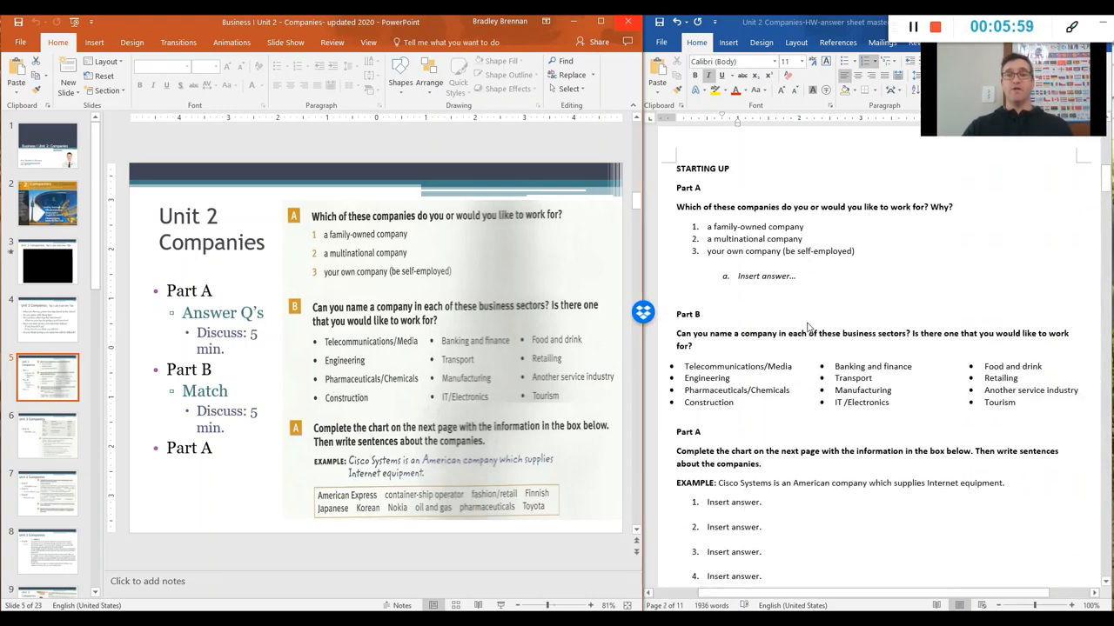
mouse_move(818, 268)
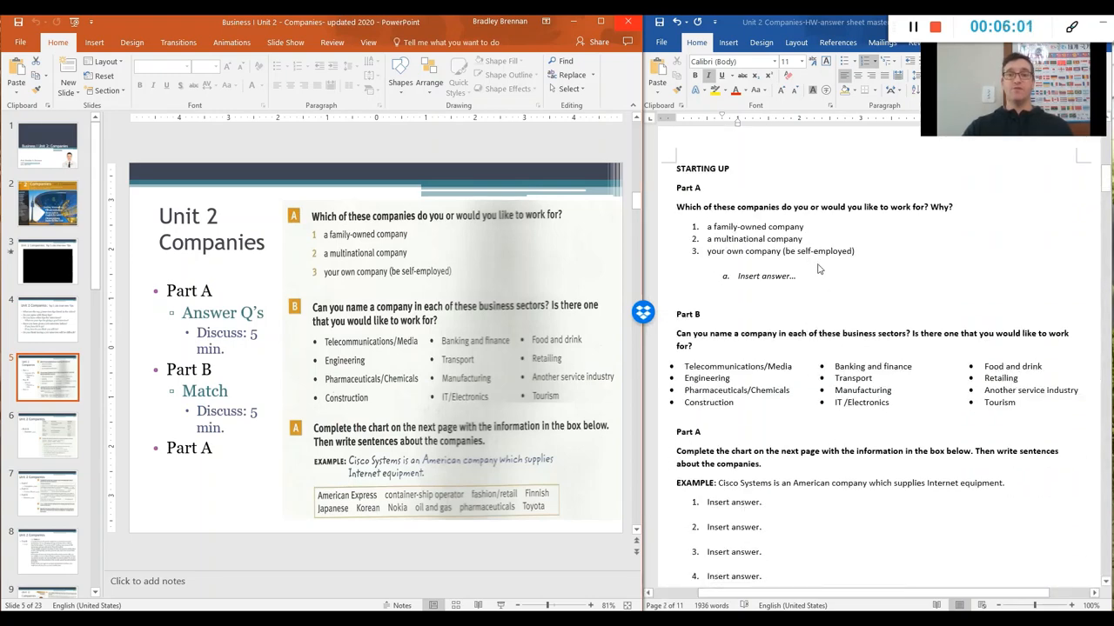
mouse_move(901, 242)
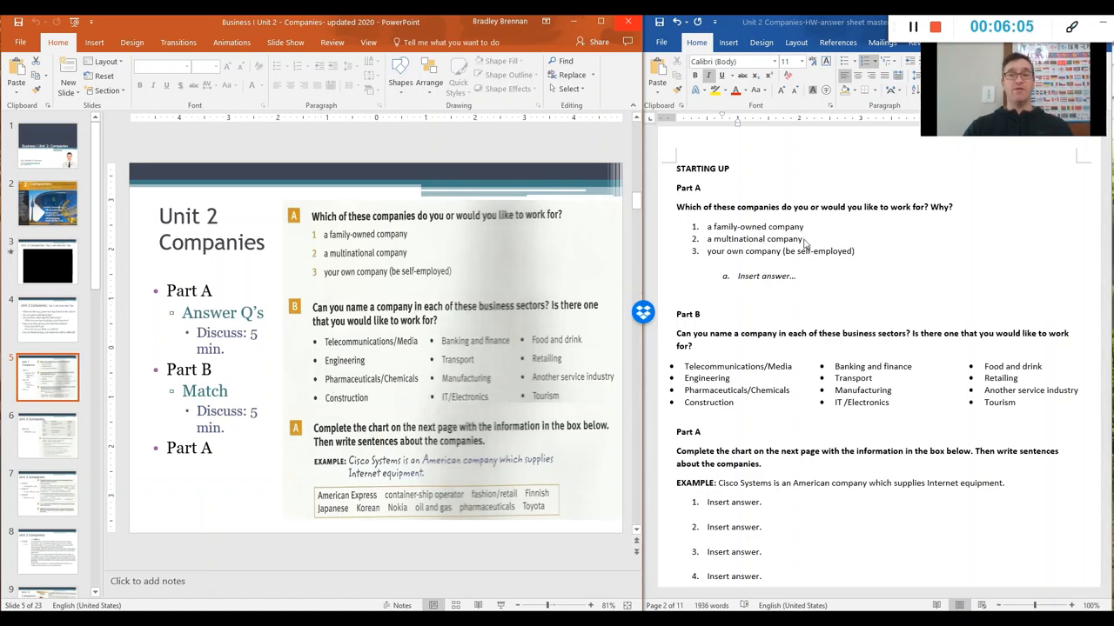
mouse_move(696, 282)
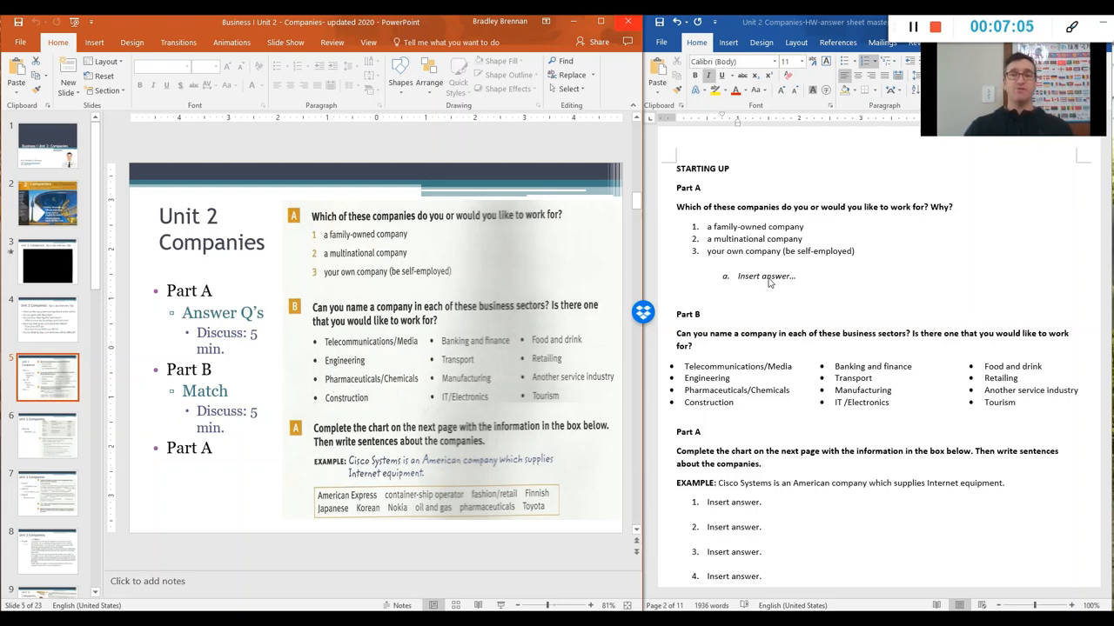
mouse_move(724, 275)
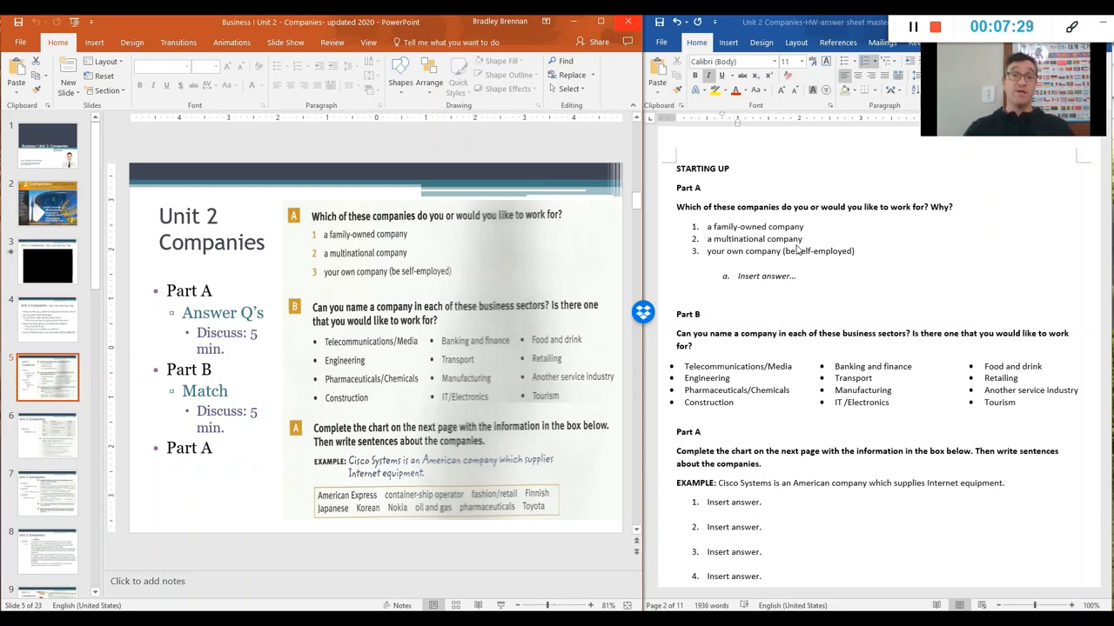
Step: Scroll the answer sheet down to Part B's chart-writing task and company list
scroll("down", 3)
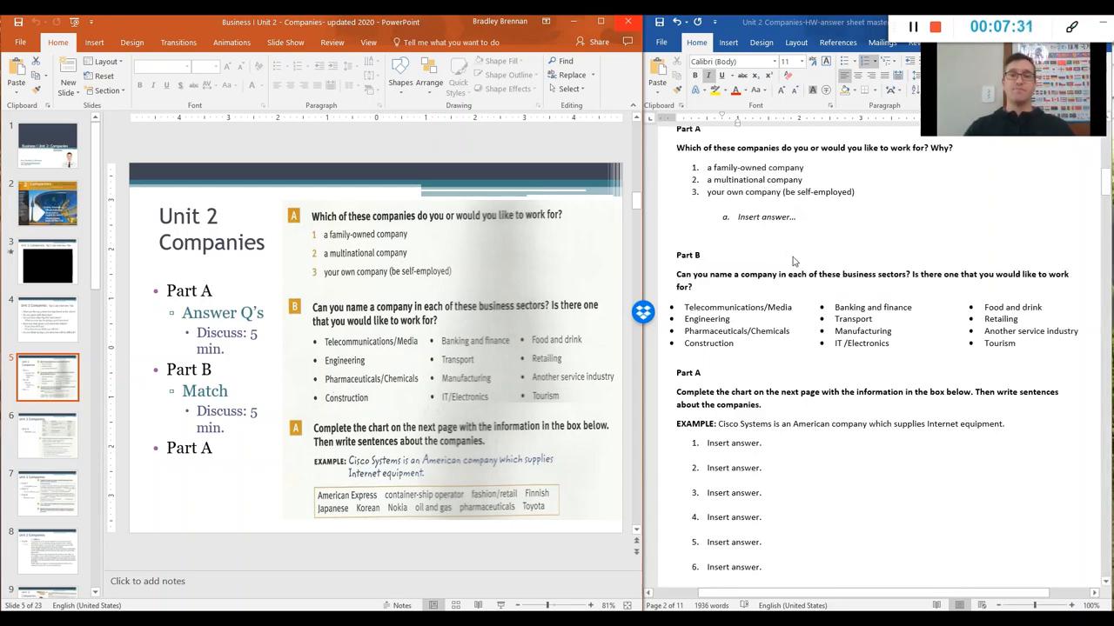
scroll("down", 3)
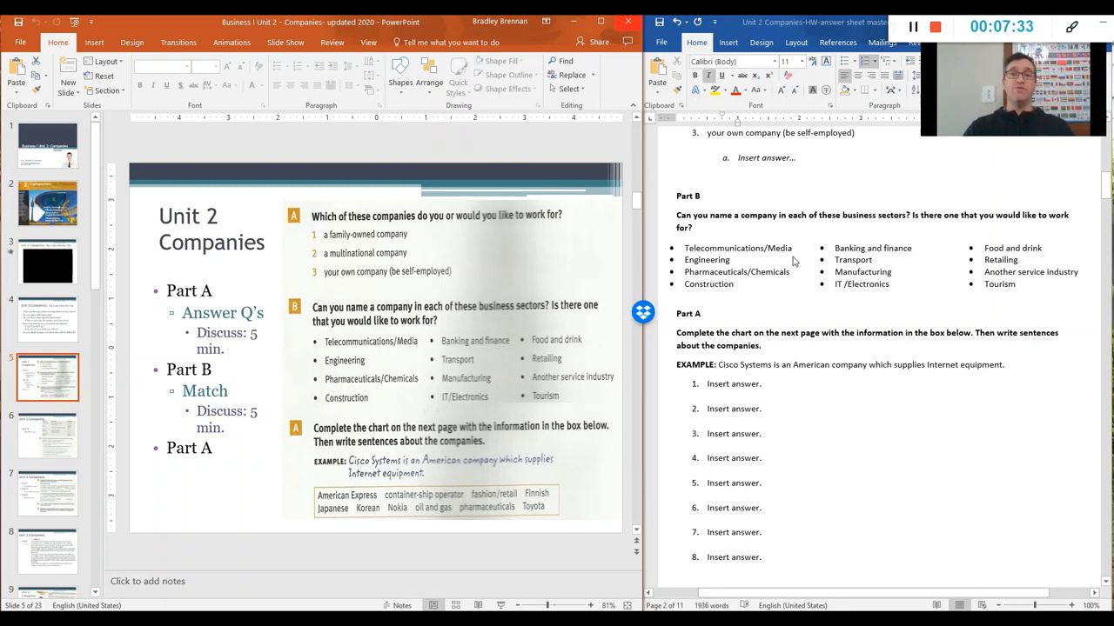
scroll("down", 3)
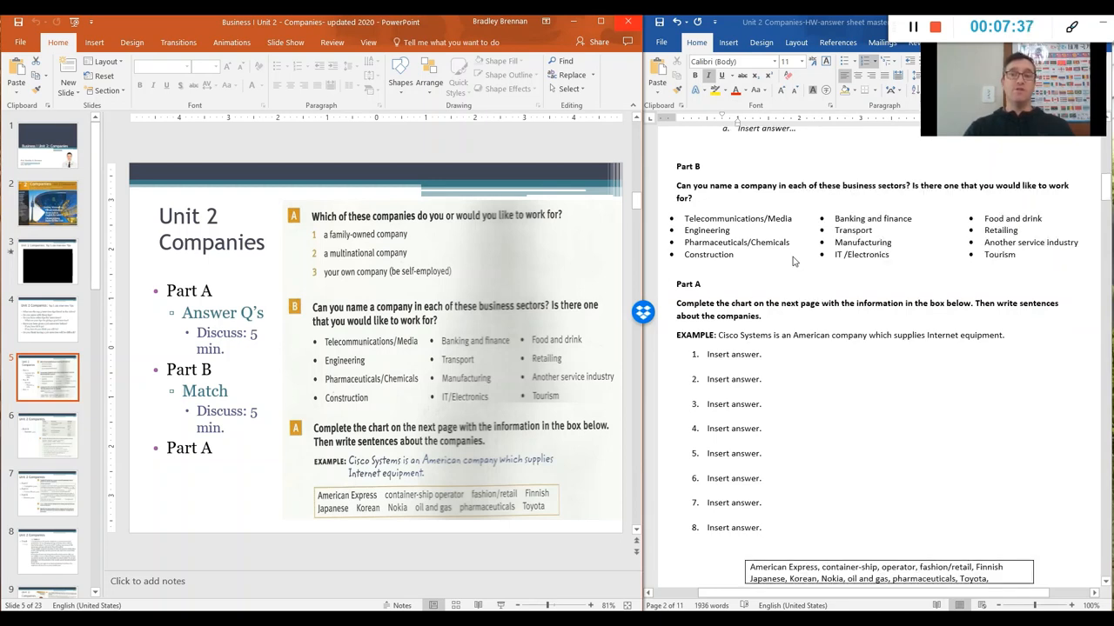
mouse_move(734, 235)
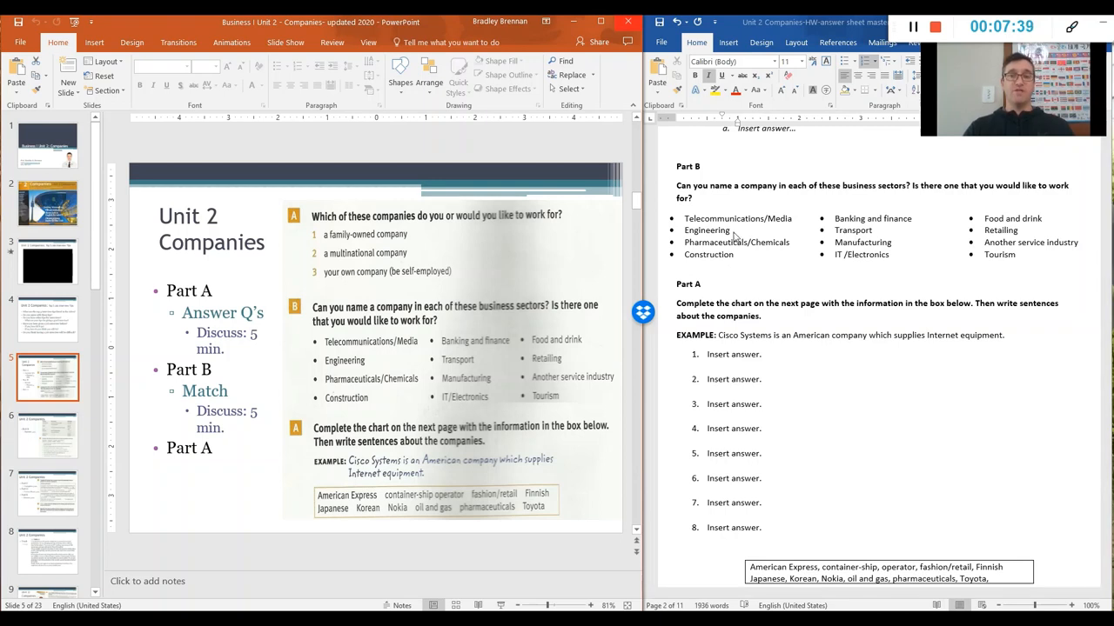
mouse_move(790, 234)
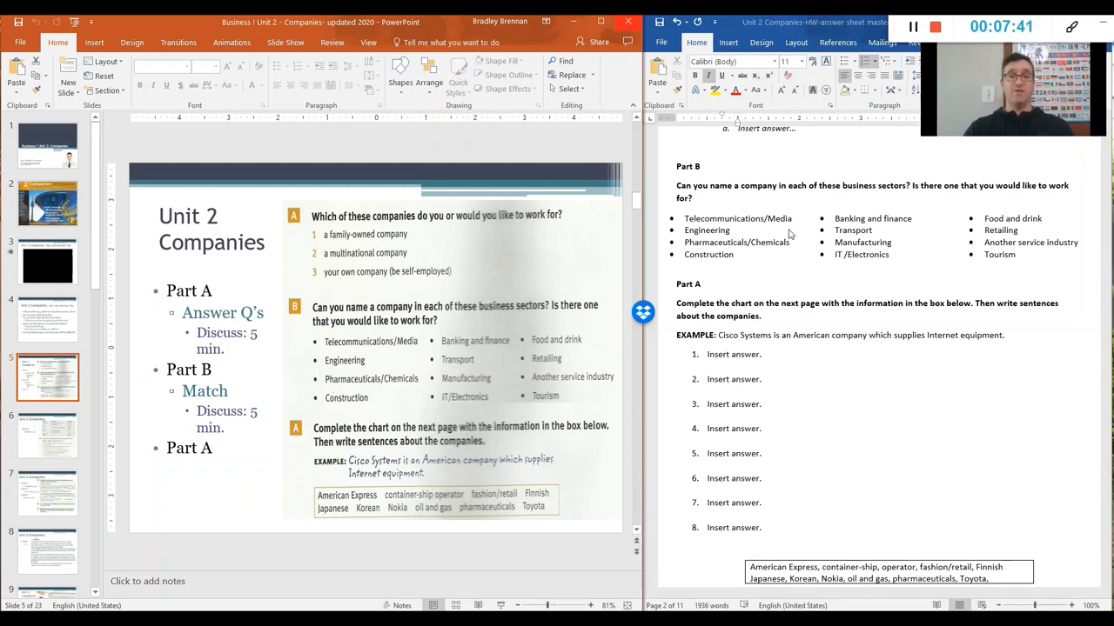
mouse_move(734, 303)
type("Insert Answers here.")
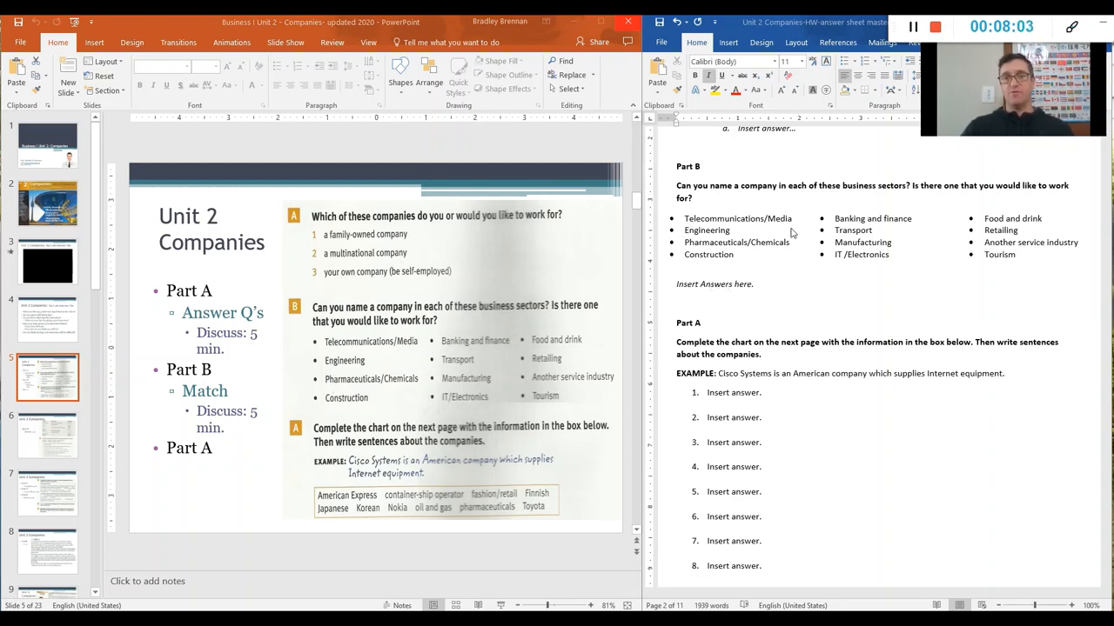
mouse_move(722, 289)
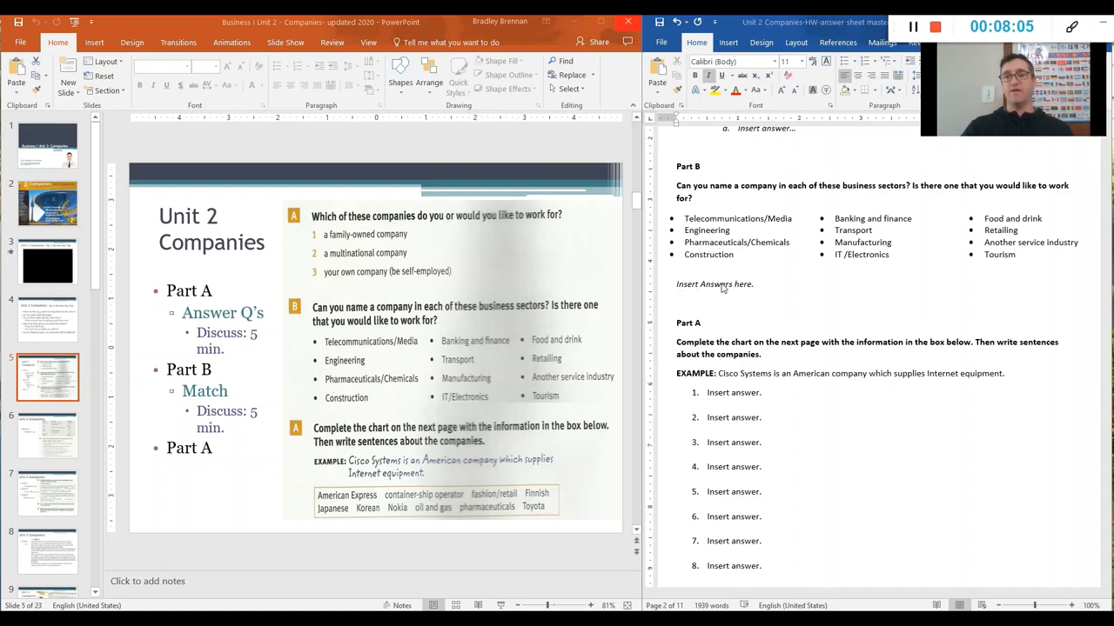
mouse_move(720, 303)
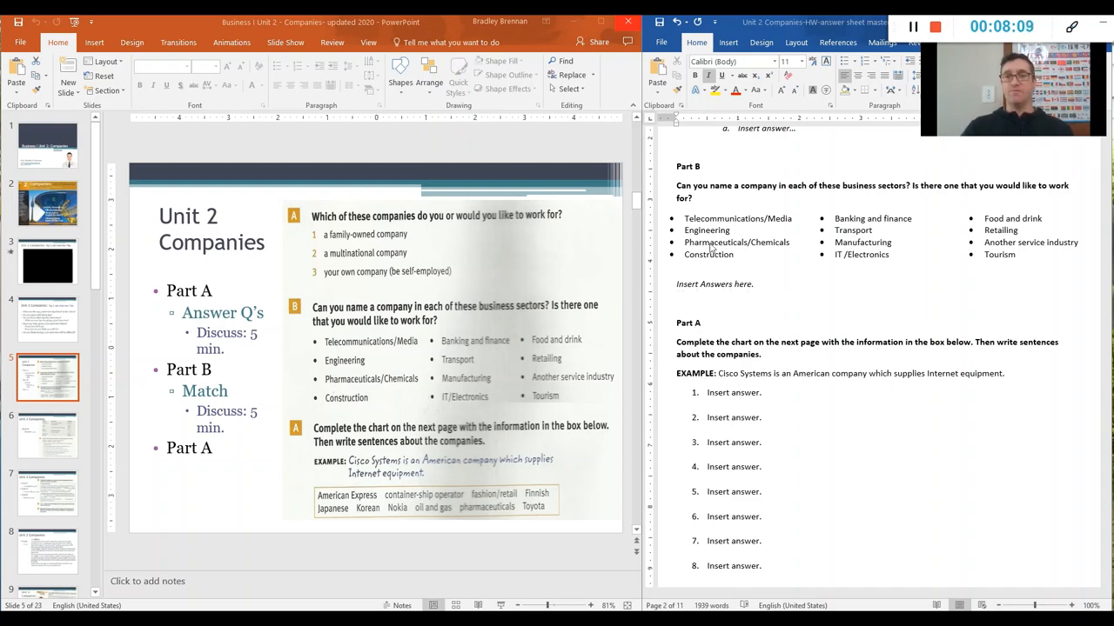
mouse_move(843, 292)
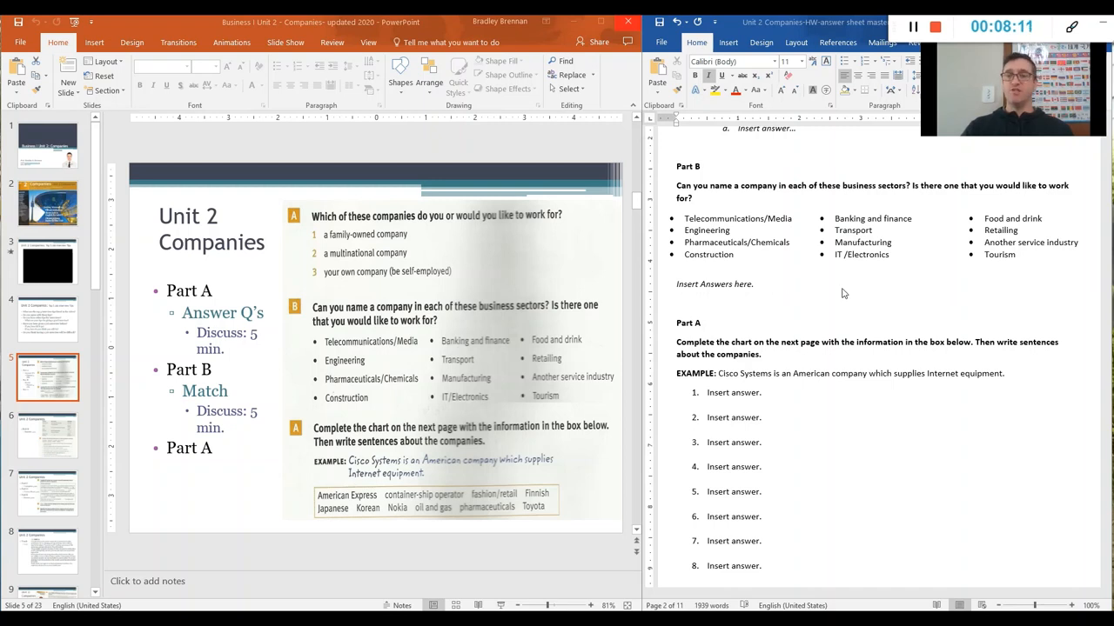
mouse_move(700, 308)
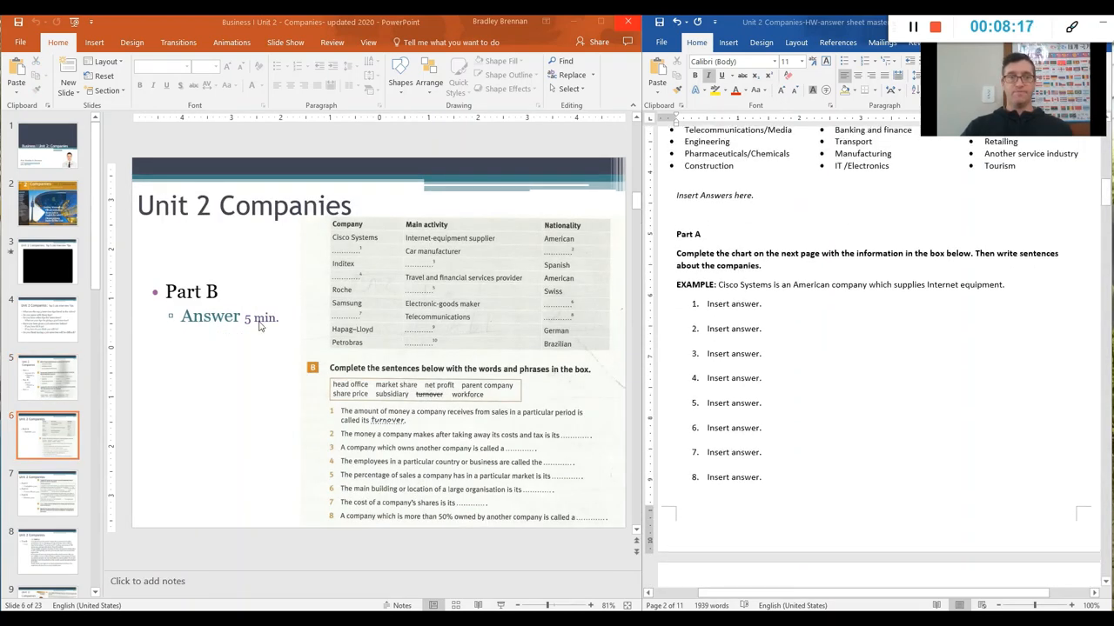
left_click(48, 376)
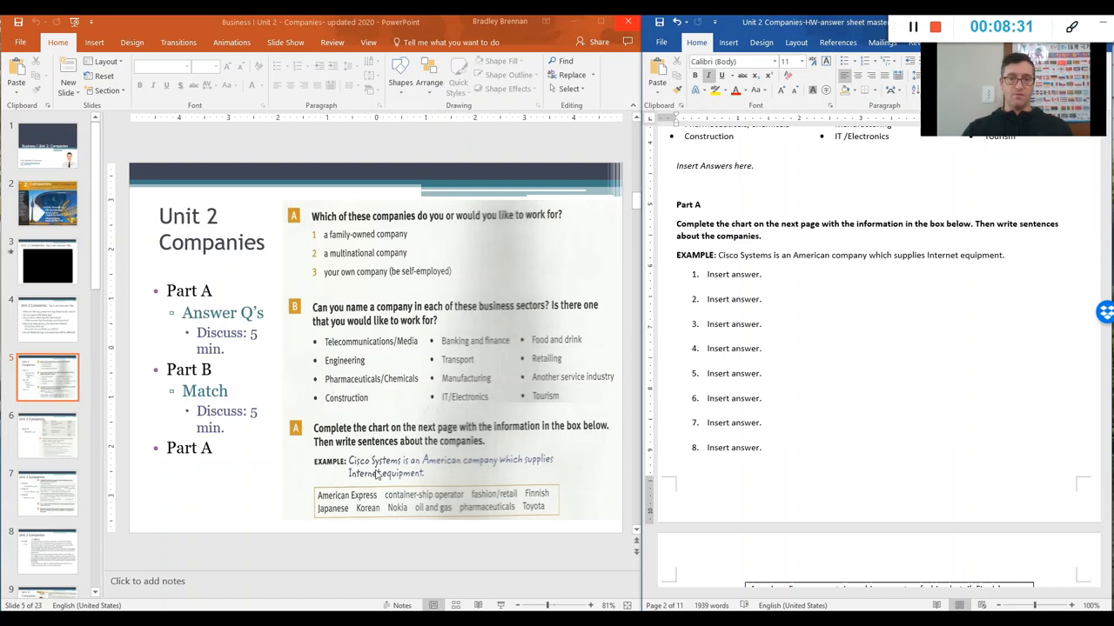
mouse_move(454, 480)
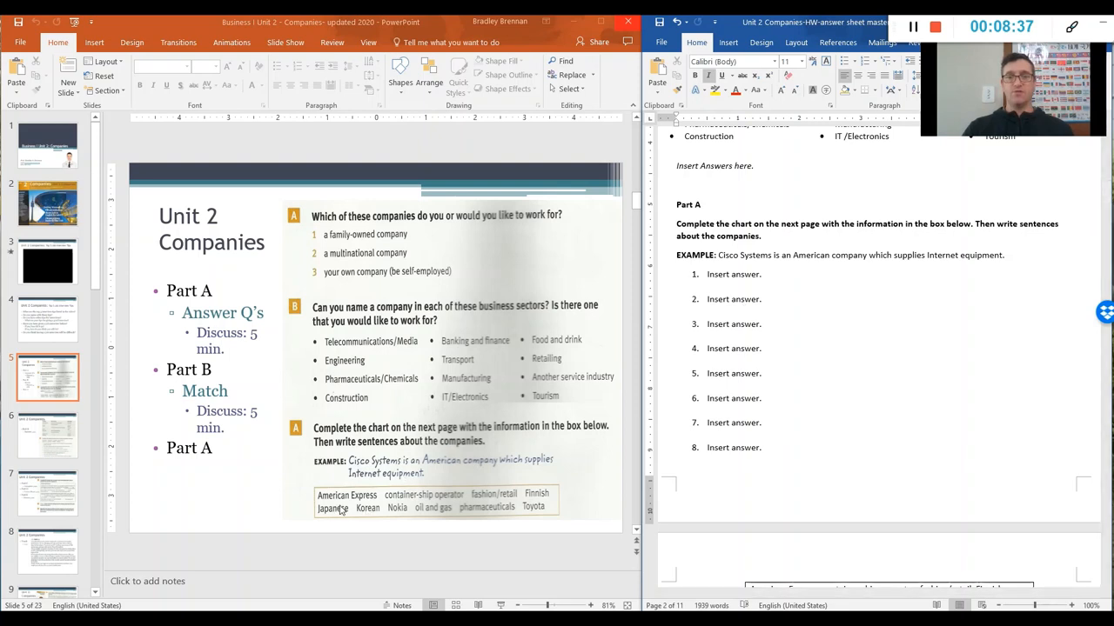
type("/")
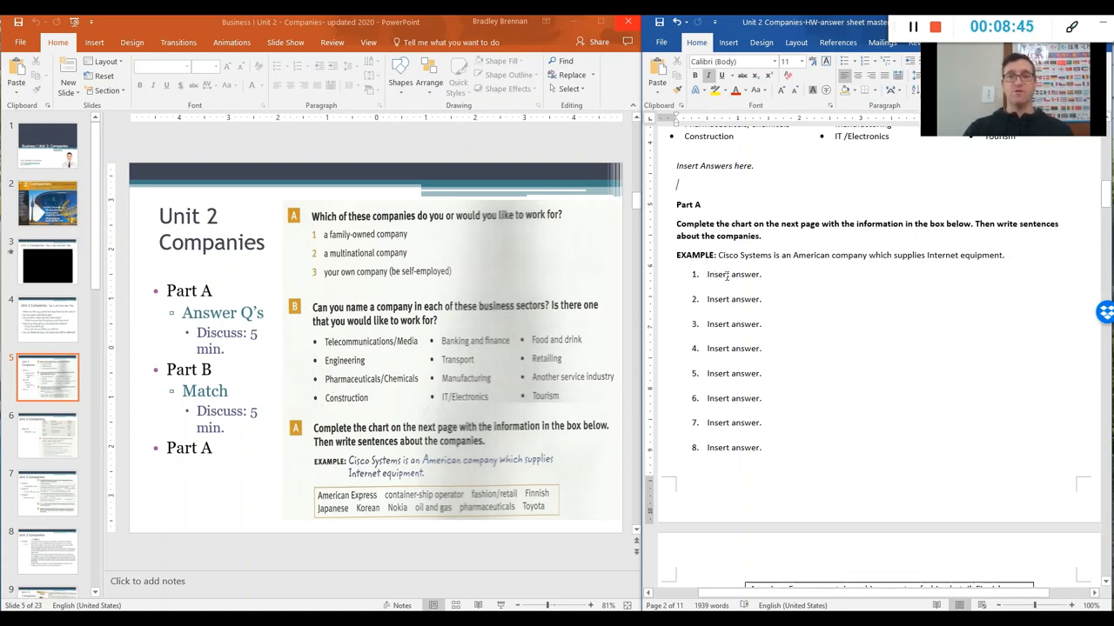
double_click(734, 275)
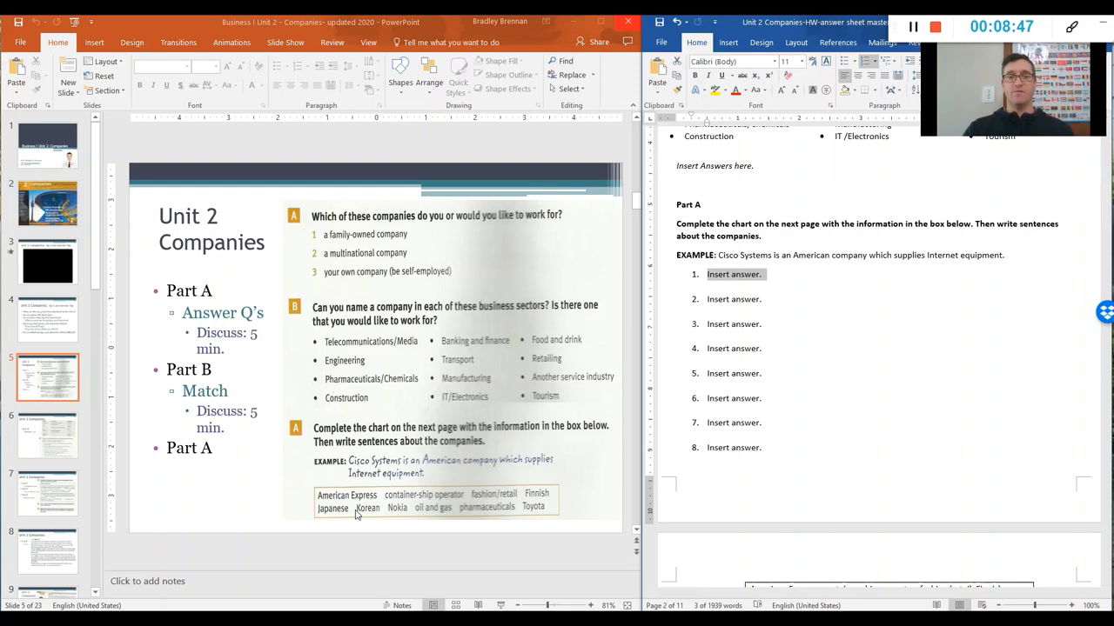
mouse_move(463, 512)
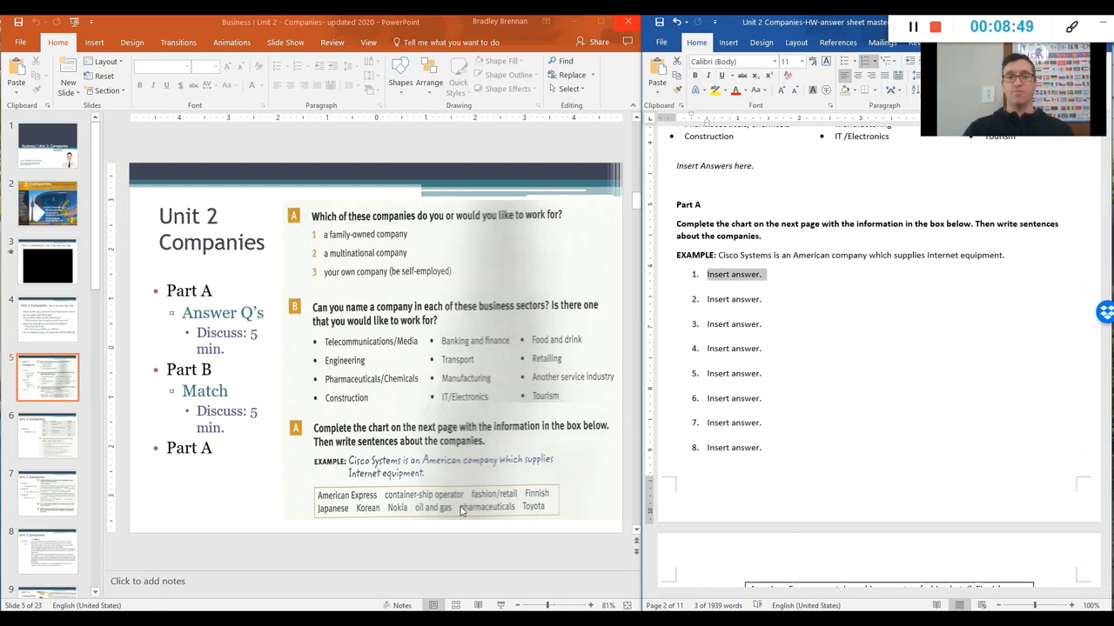
mouse_move(542, 504)
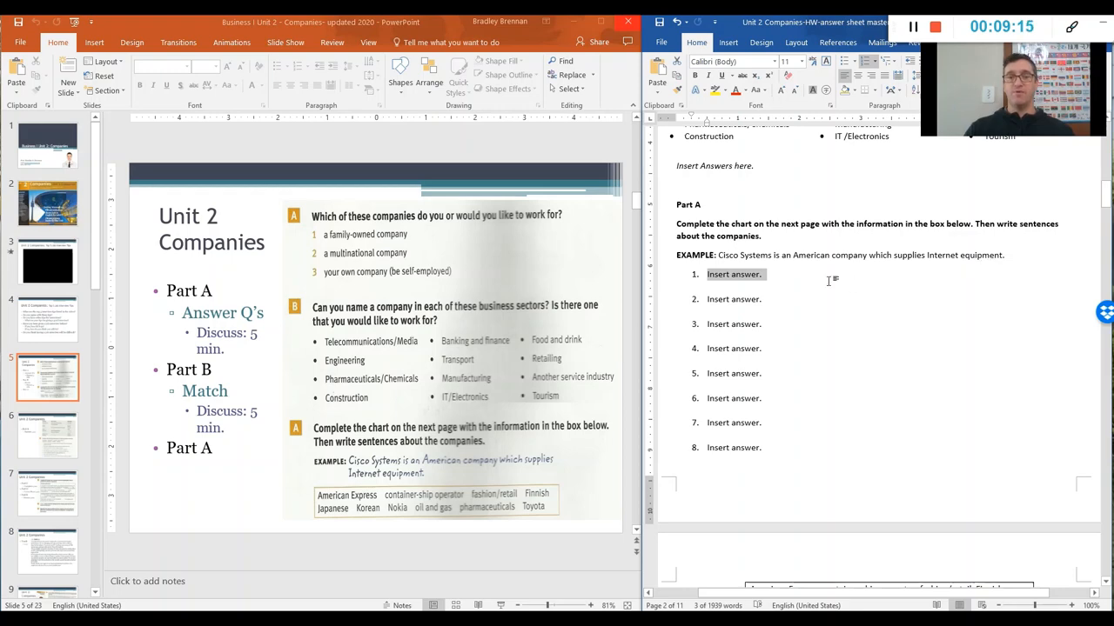
scroll("down", 3)
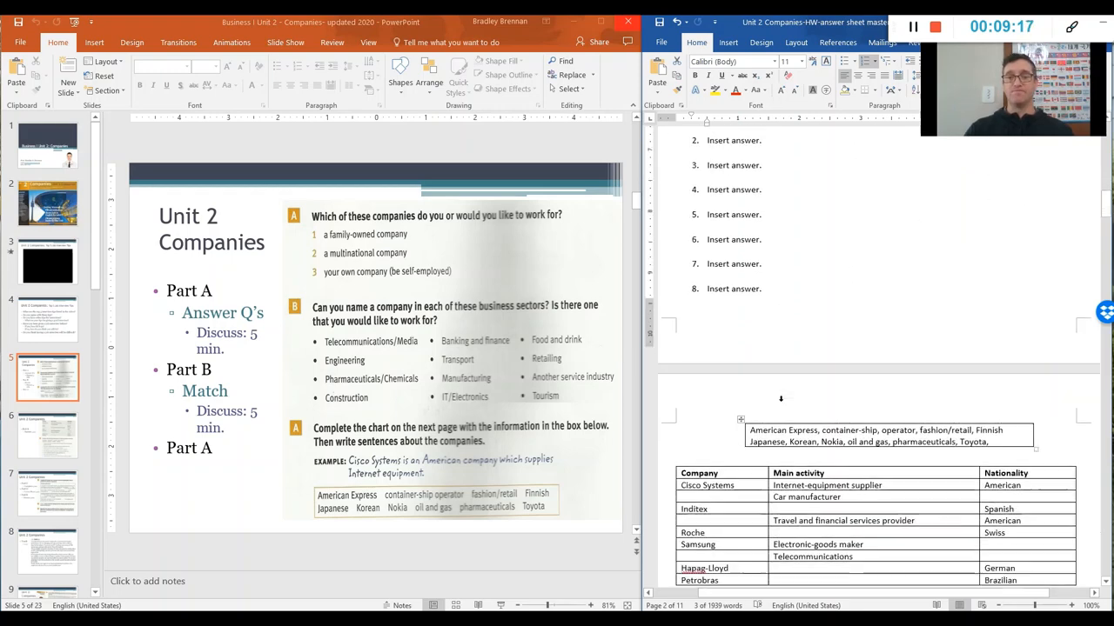
scroll("down", 3)
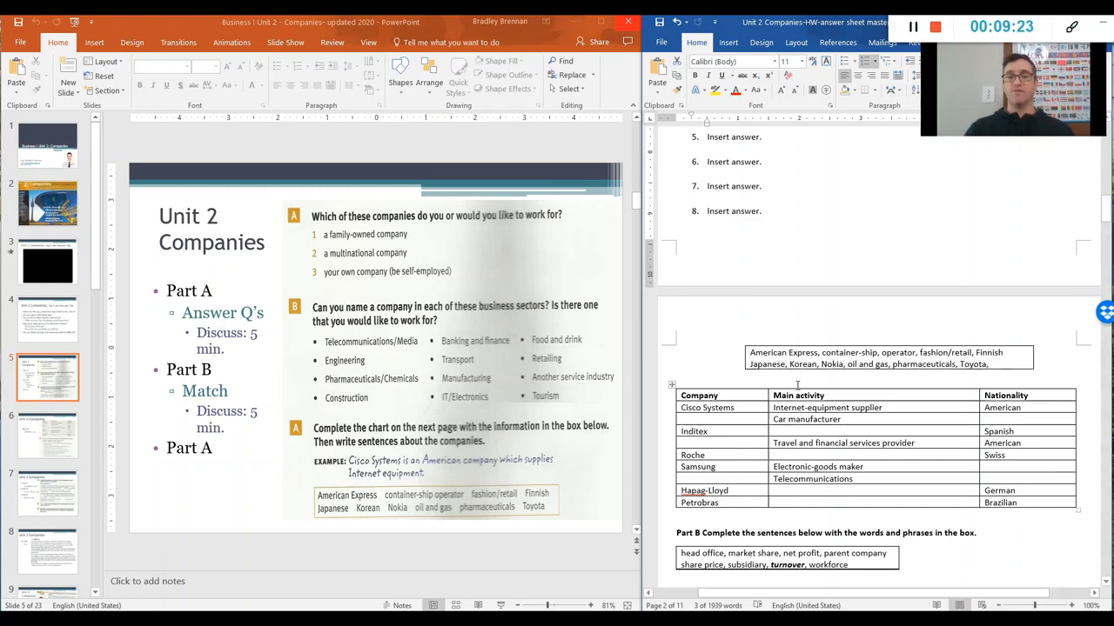
scroll("down", 3)
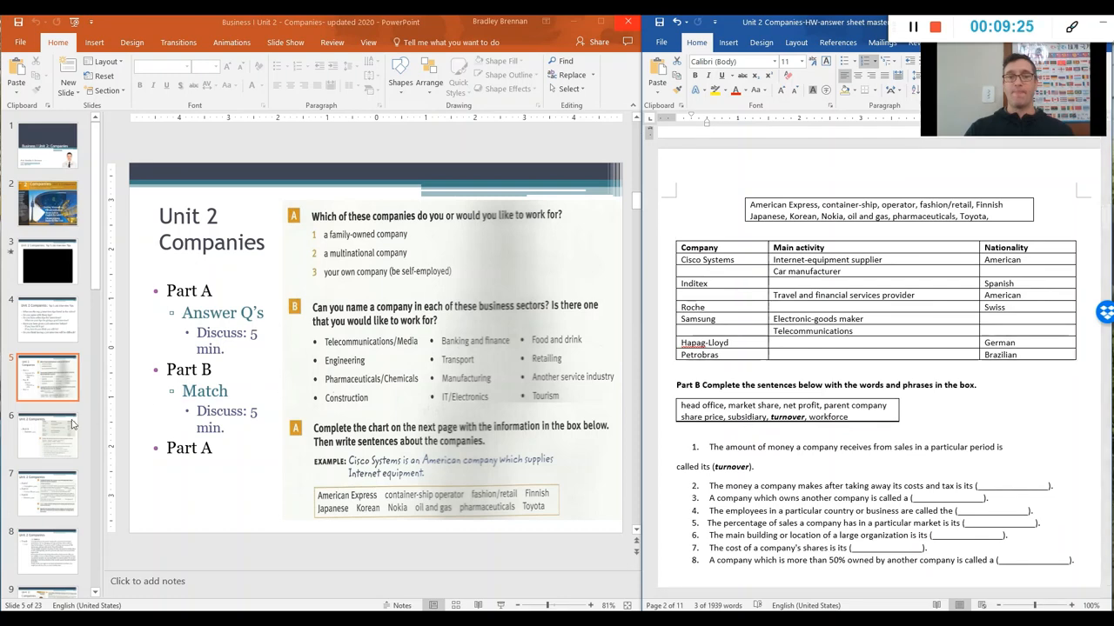
left_click(47, 435)
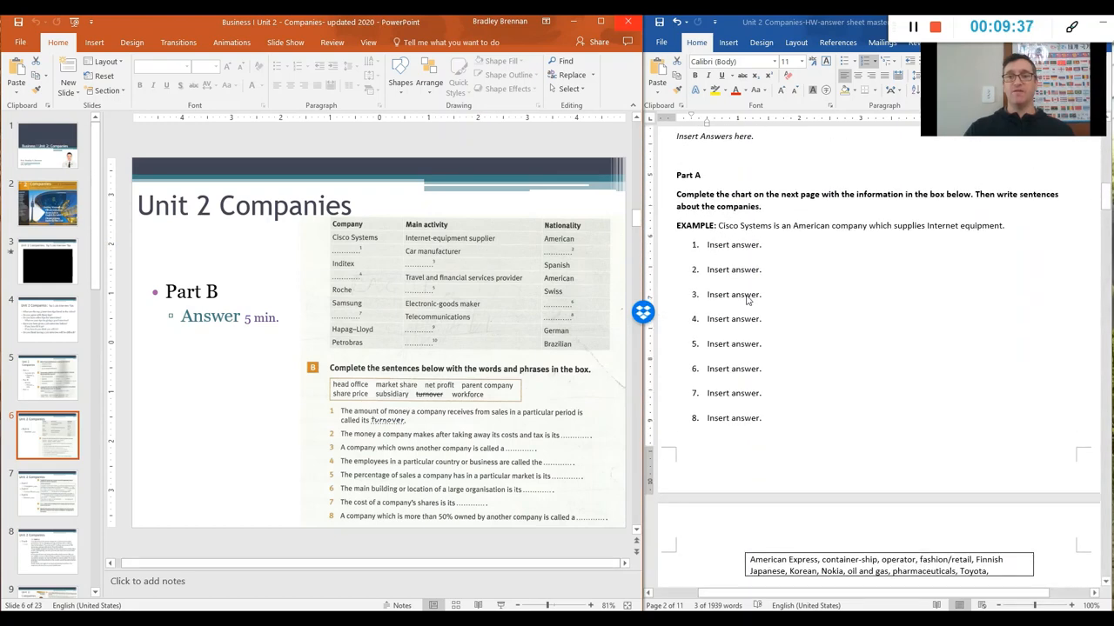
mouse_move(724, 234)
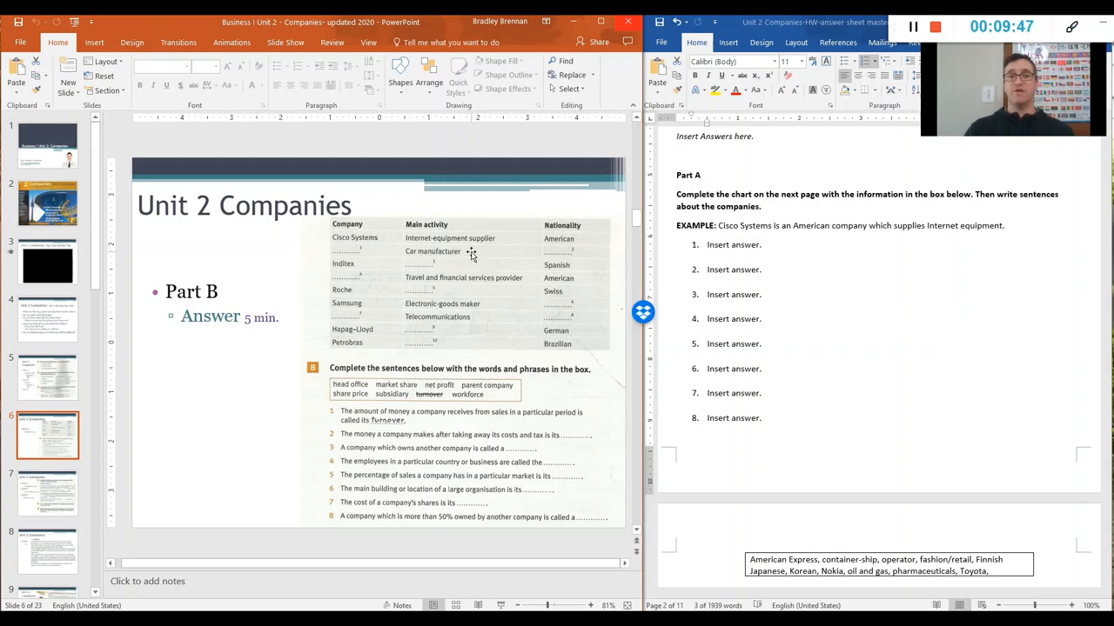
mouse_move(769, 234)
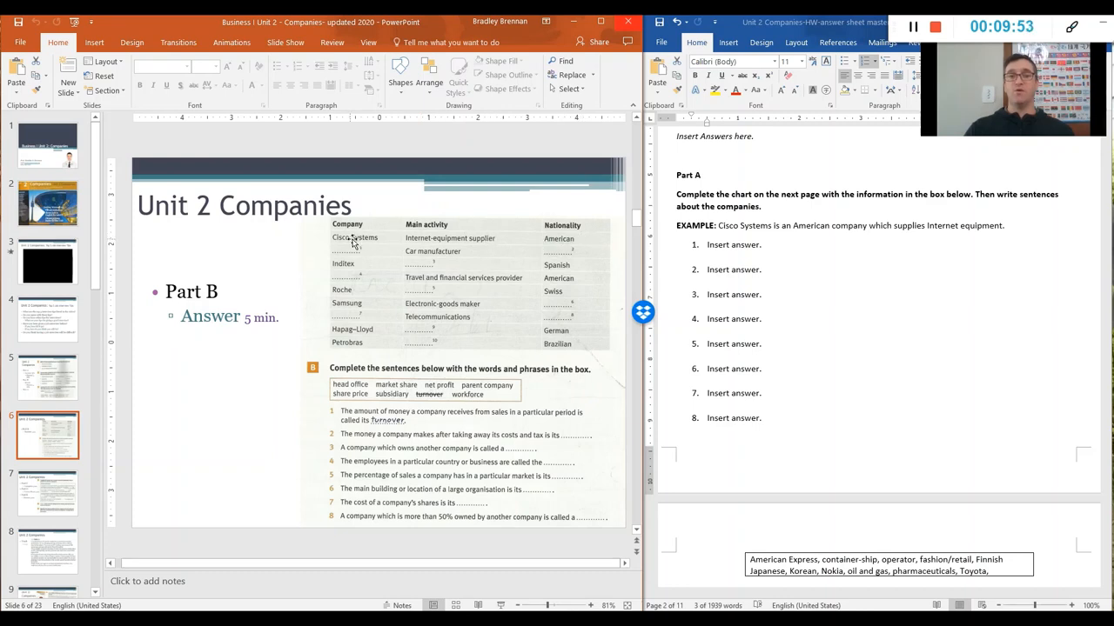
mouse_move(343, 285)
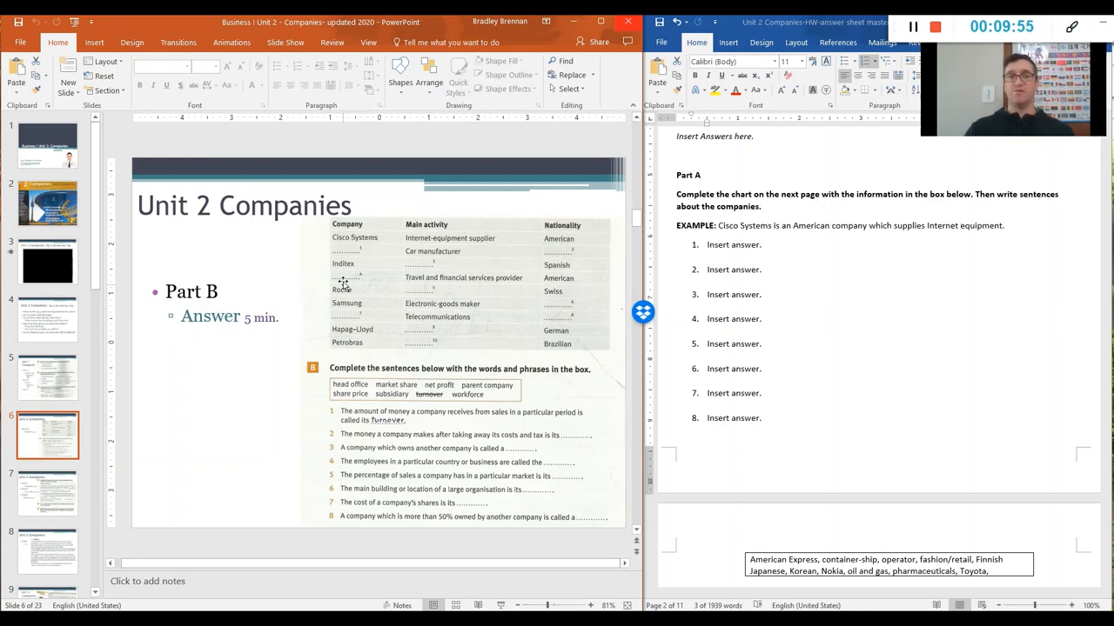
mouse_move(439, 257)
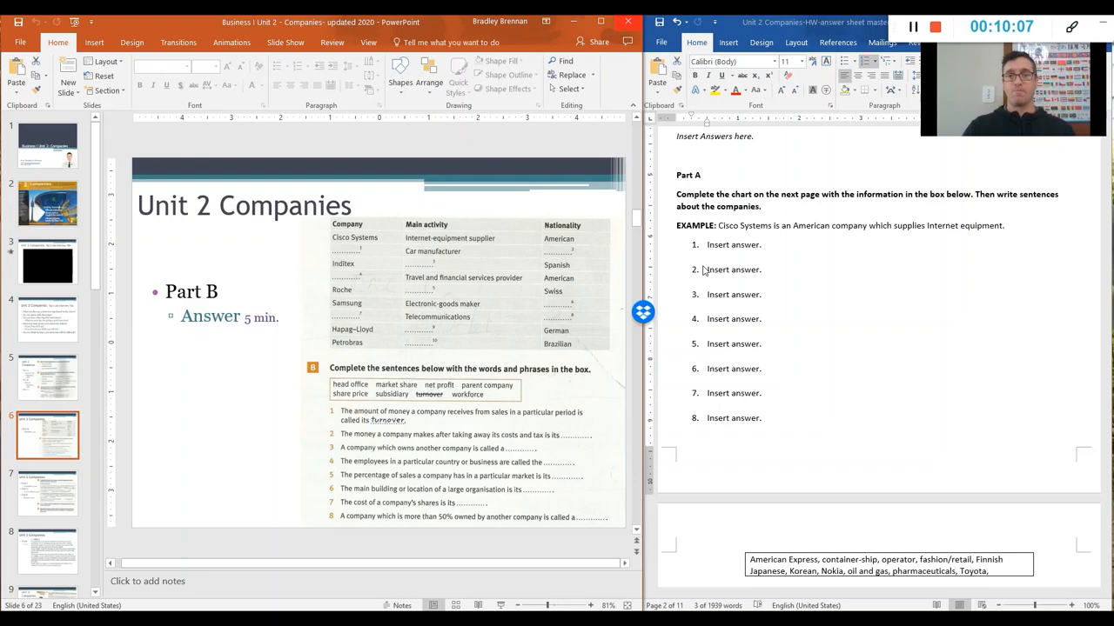
scroll("down", 3)
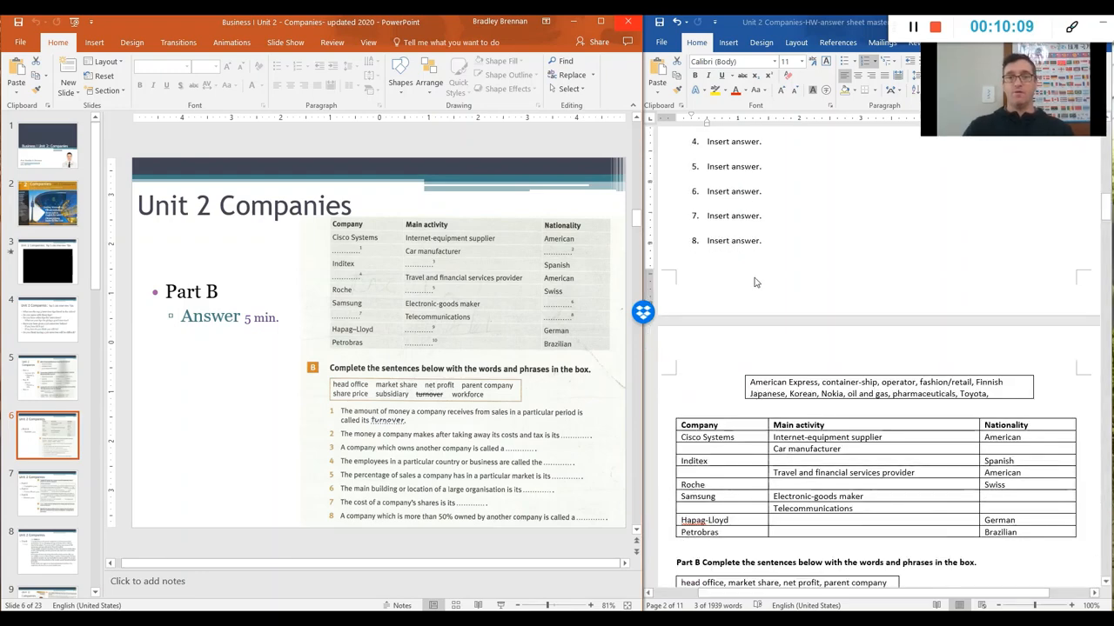
scroll("down", 3)
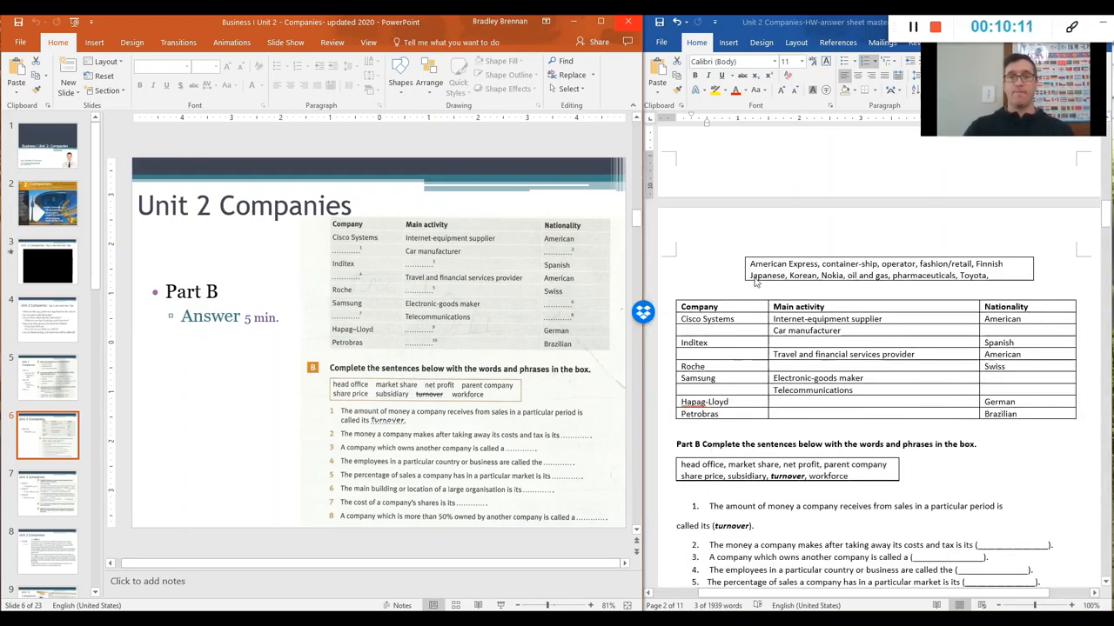
scroll("down", 3)
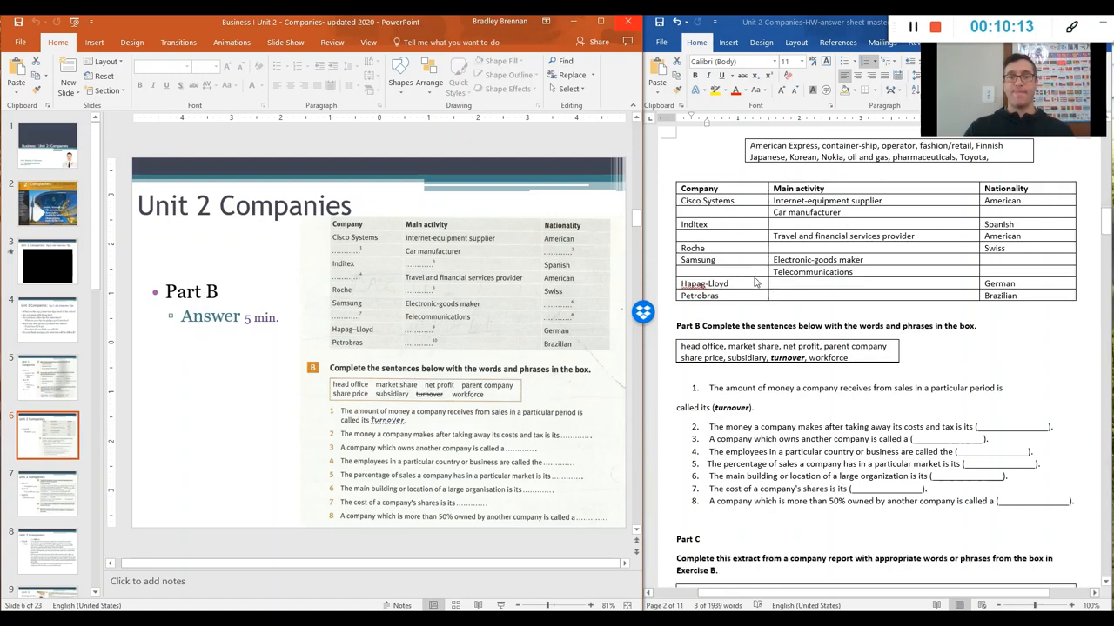
mouse_move(762, 300)
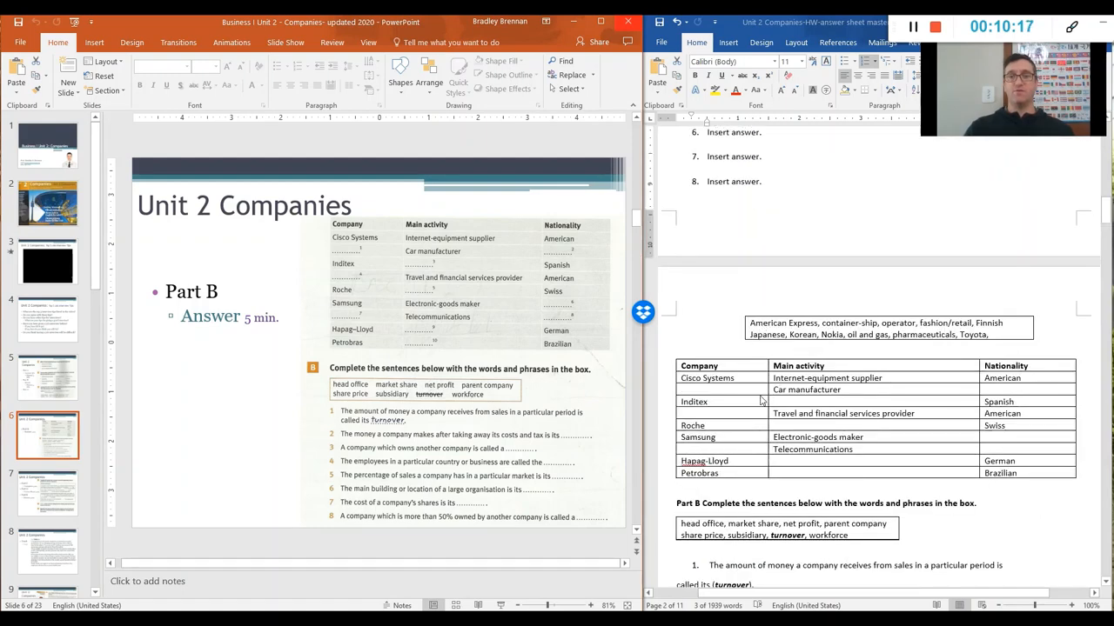
scroll("down", 3)
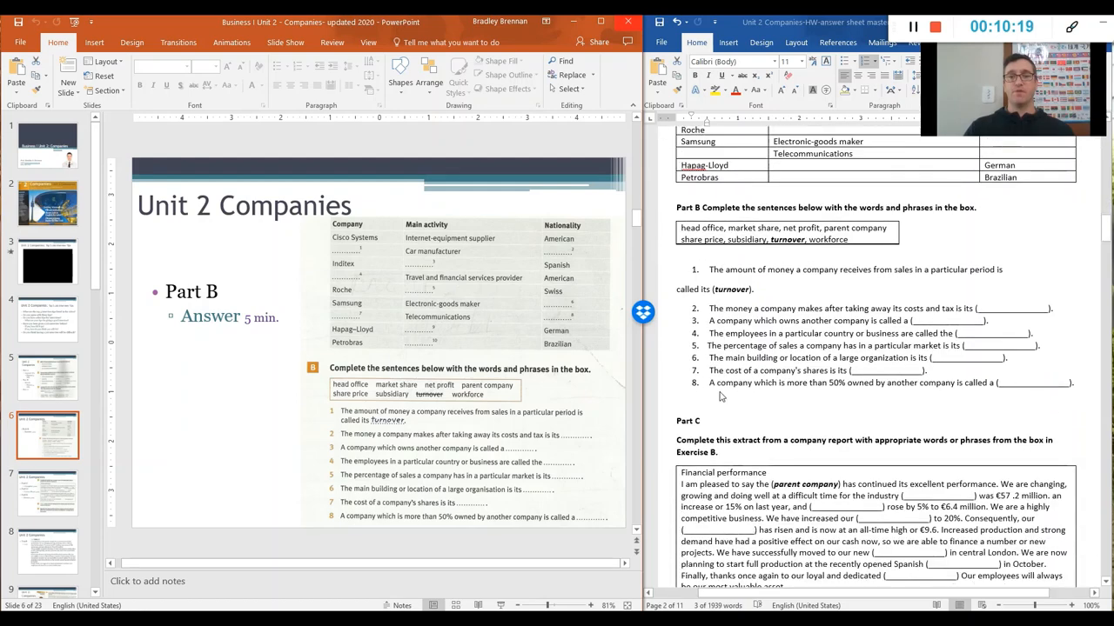
scroll("down", 3)
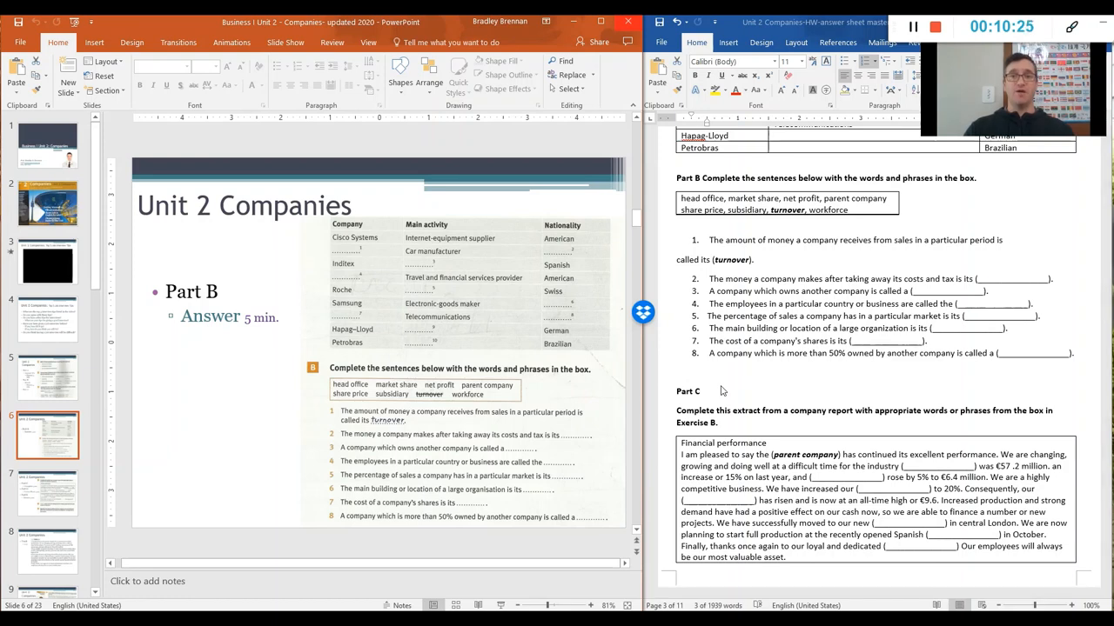
mouse_move(378, 404)
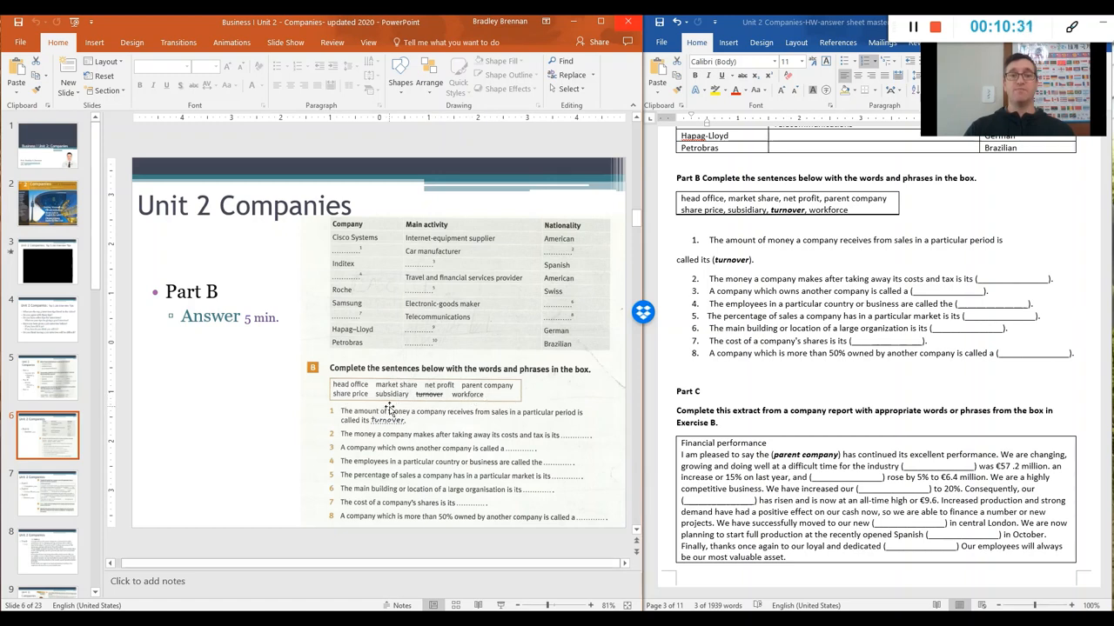
mouse_move(471, 408)
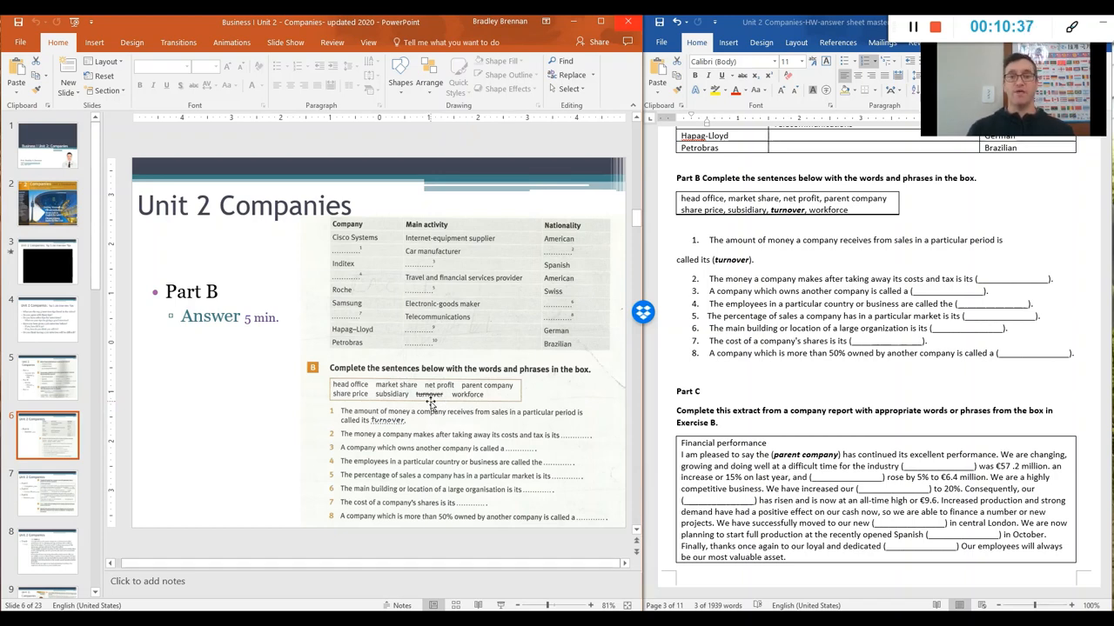
mouse_move(730, 256)
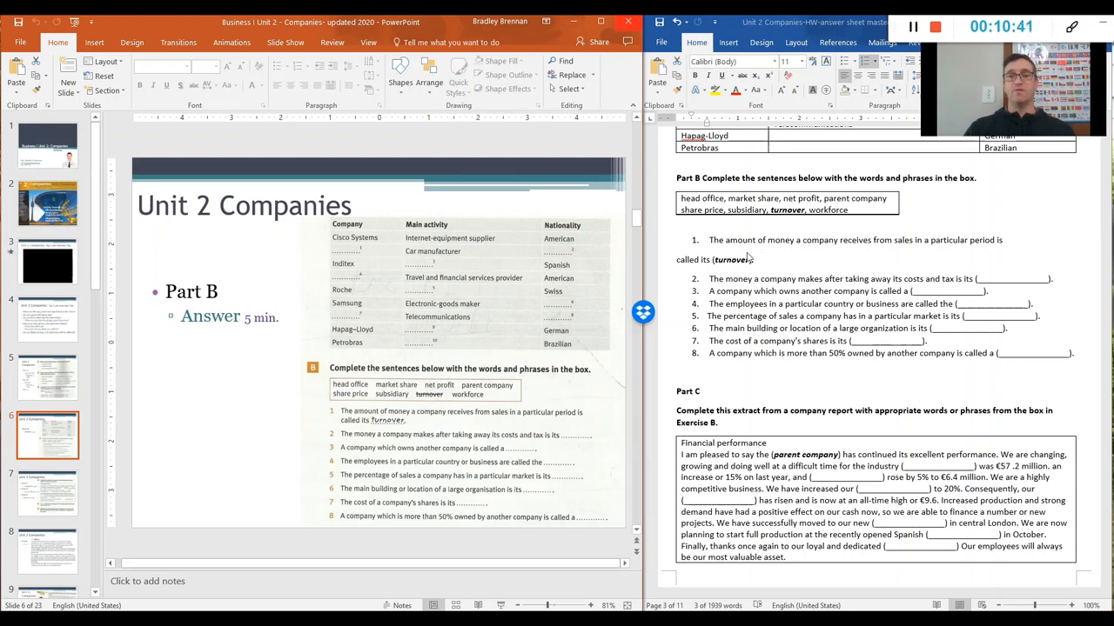
mouse_move(911, 261)
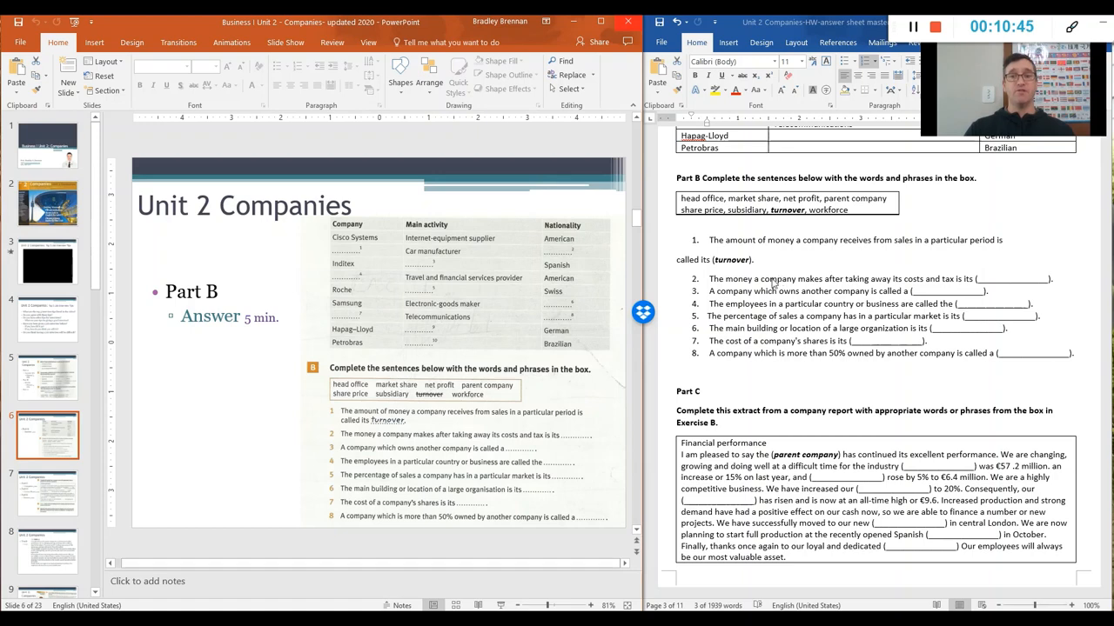
mouse_move(739, 275)
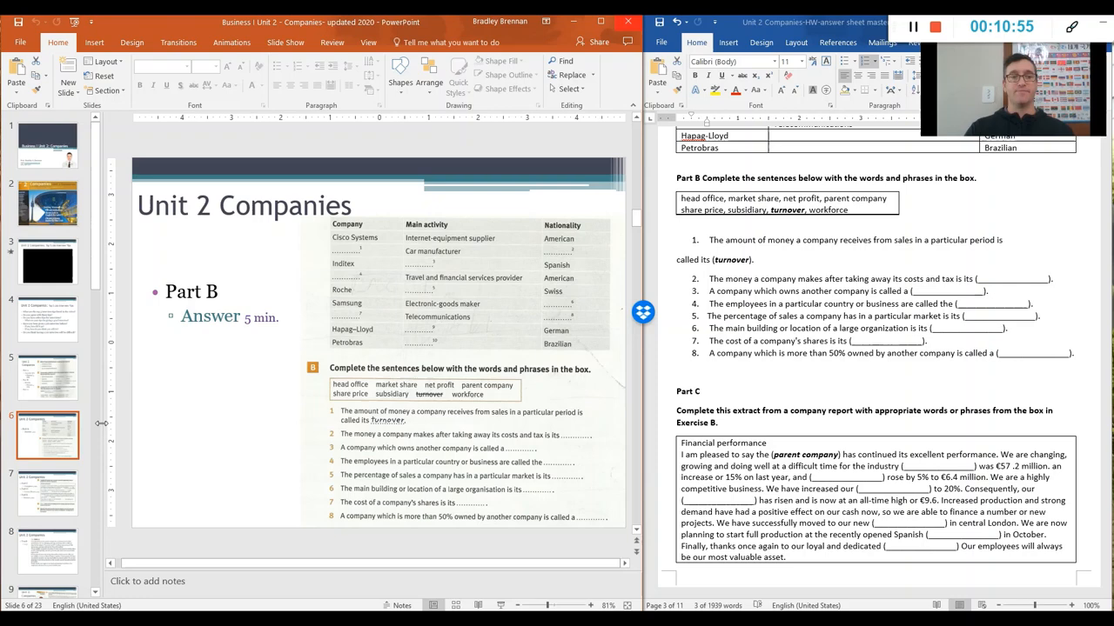
scroll("down", 3)
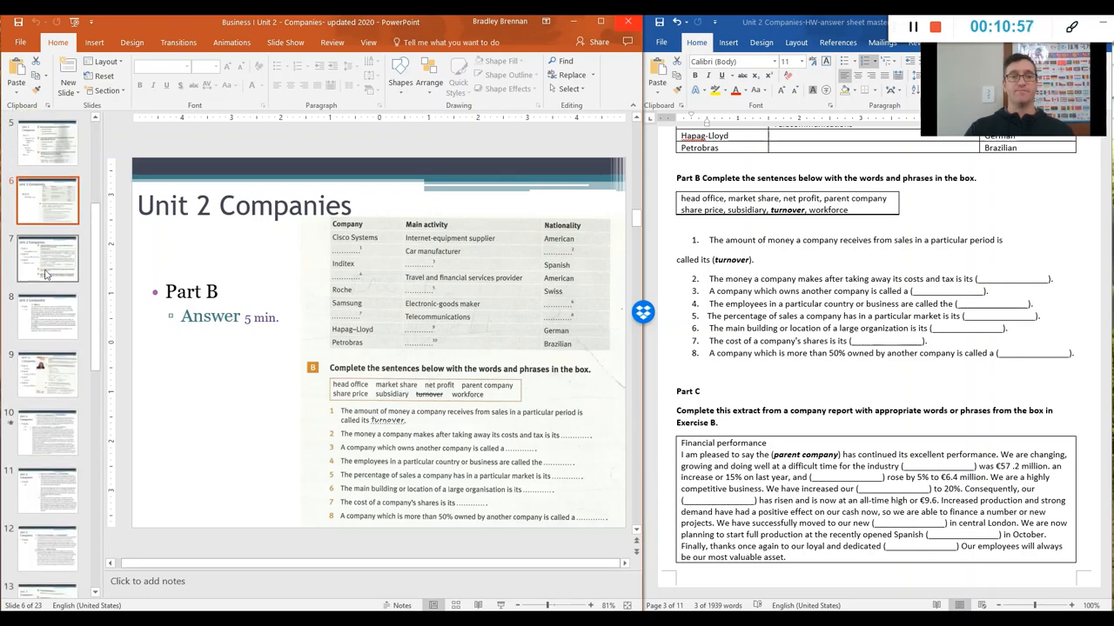
Step: Show slide 7 for Parts C–E and scroll Word to the Part C report extract
left_click(47, 258)
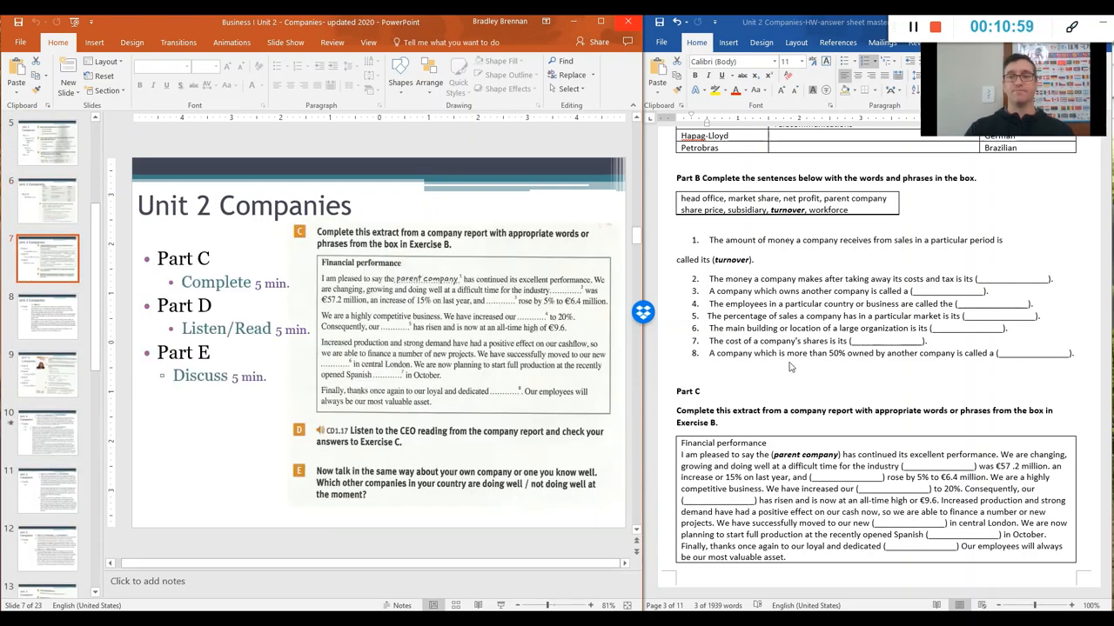
scroll("down", 3)
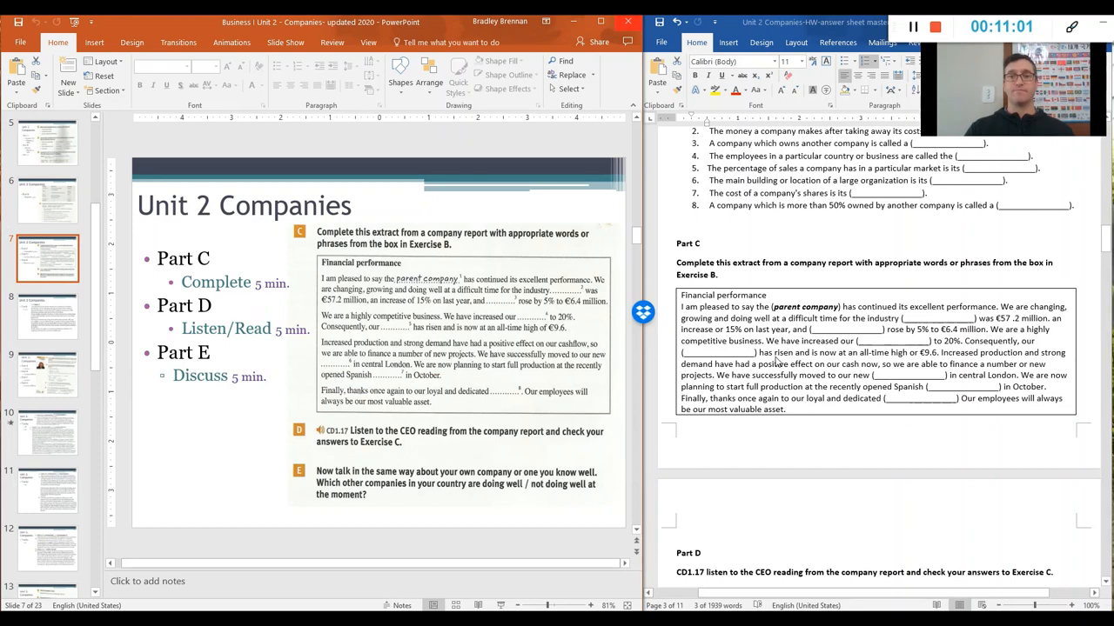
mouse_move(731, 271)
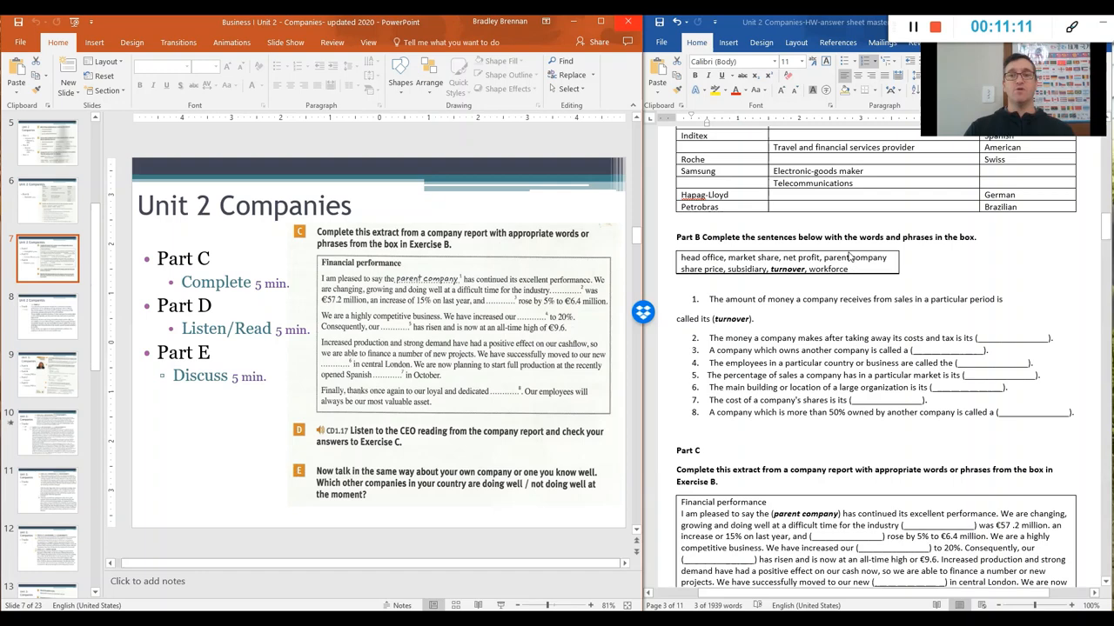
mouse_move(896, 356)
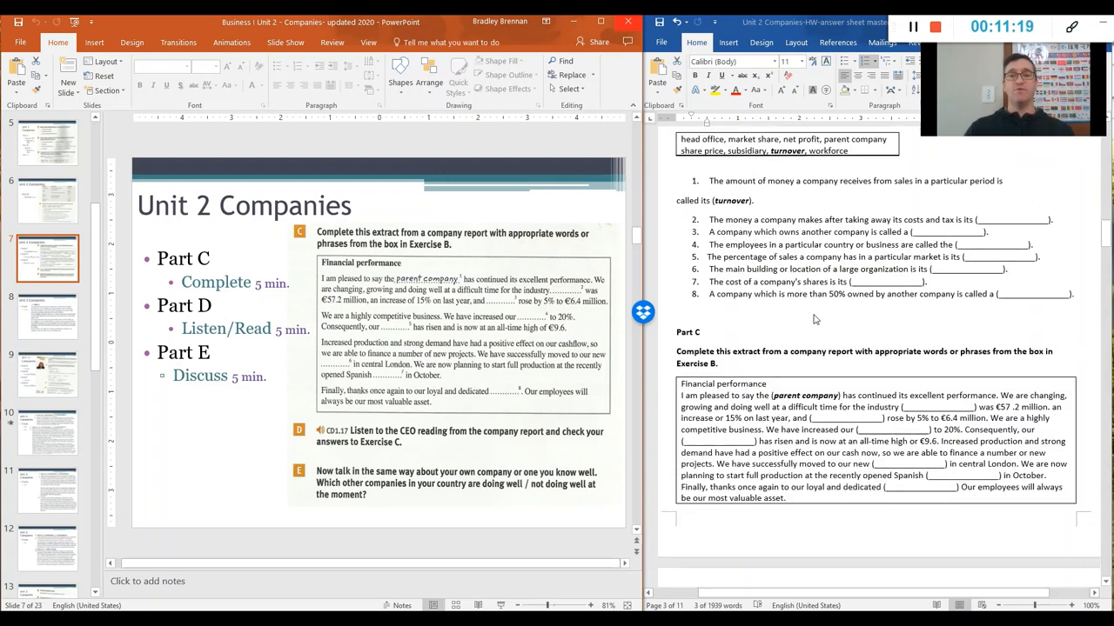
scroll("down", 3)
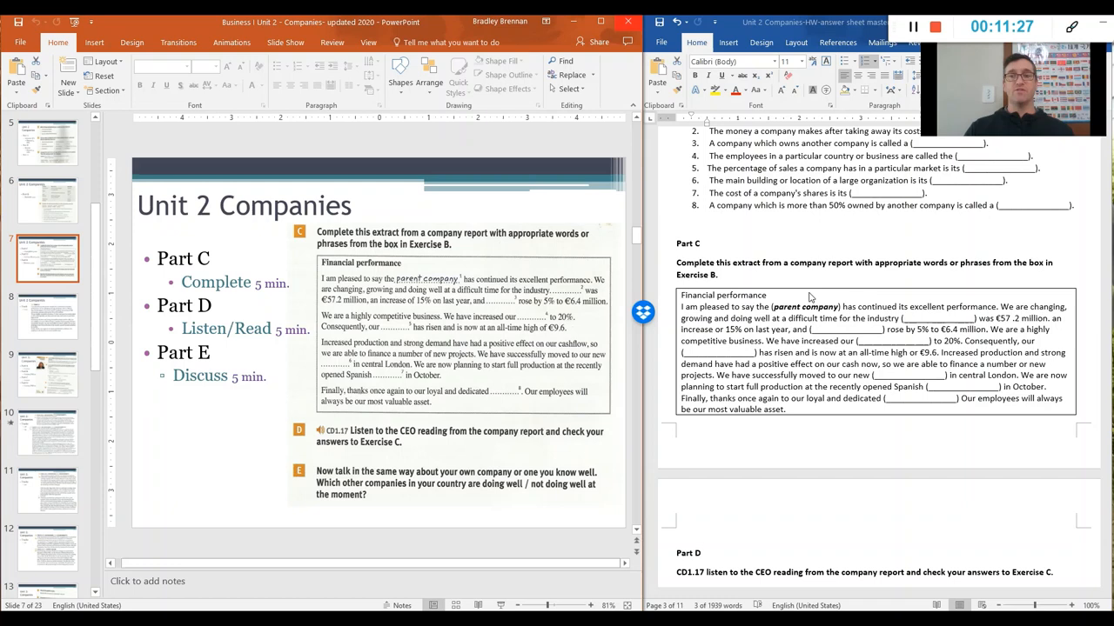
mouse_move(562, 435)
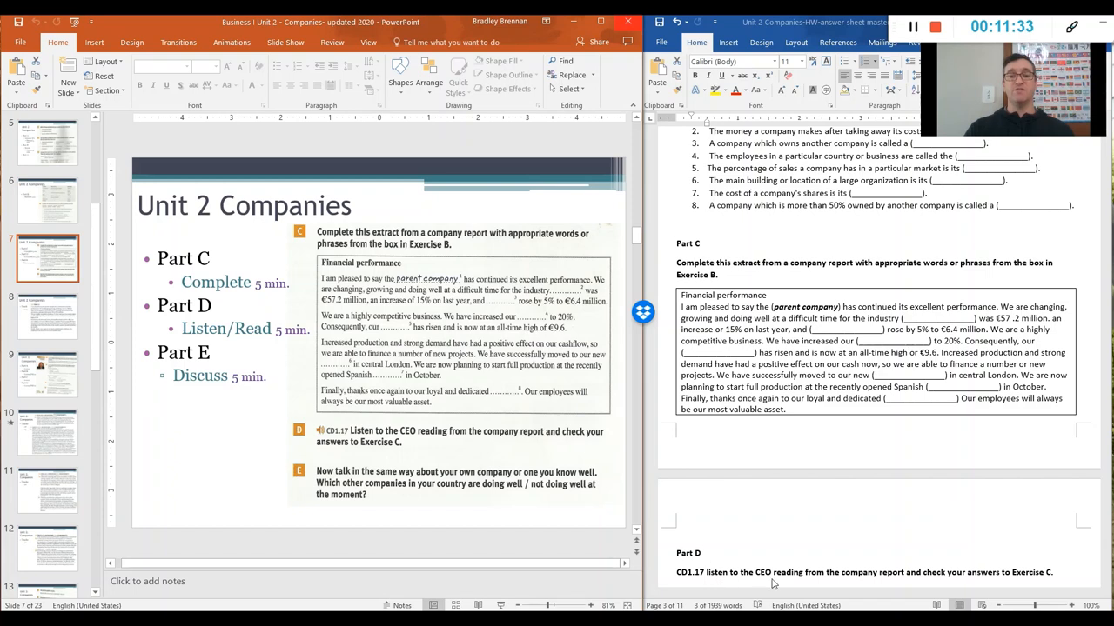
mouse_move(929, 584)
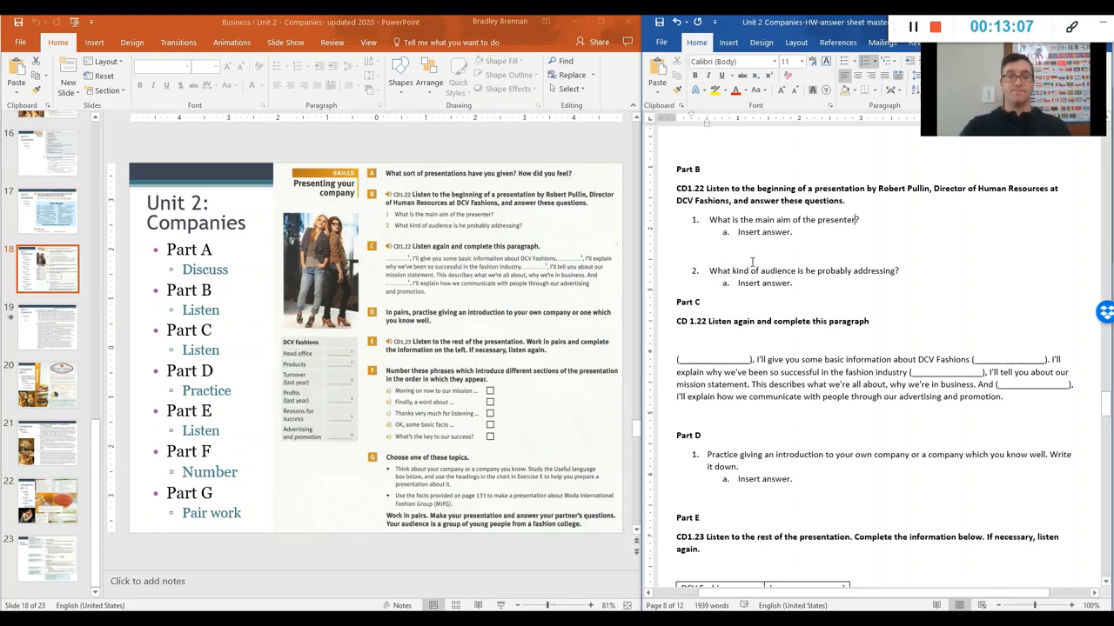
Step: Leave the Unit 2 slides for the YouTube Market Leader audio video and start playback
left_click(47, 328)
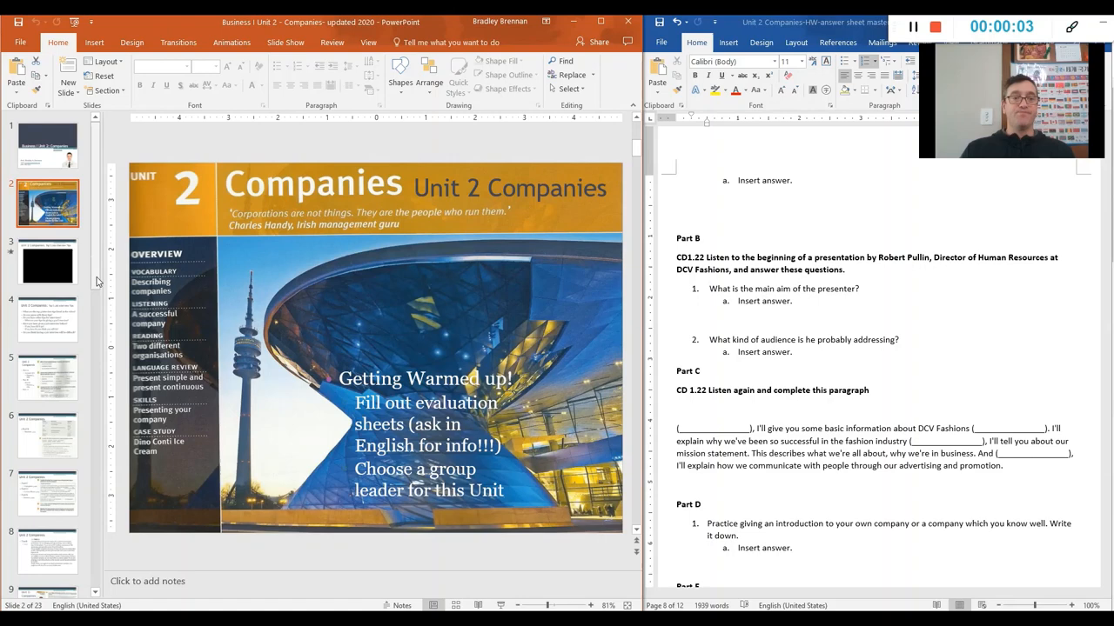
scroll("down", 3)
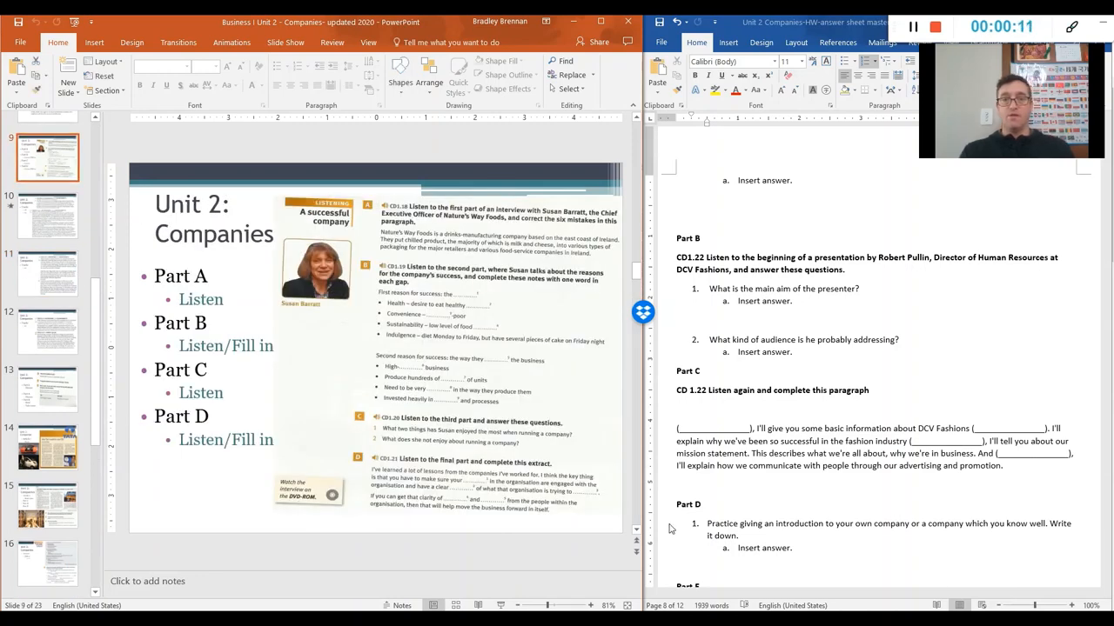
left_click(47, 390)
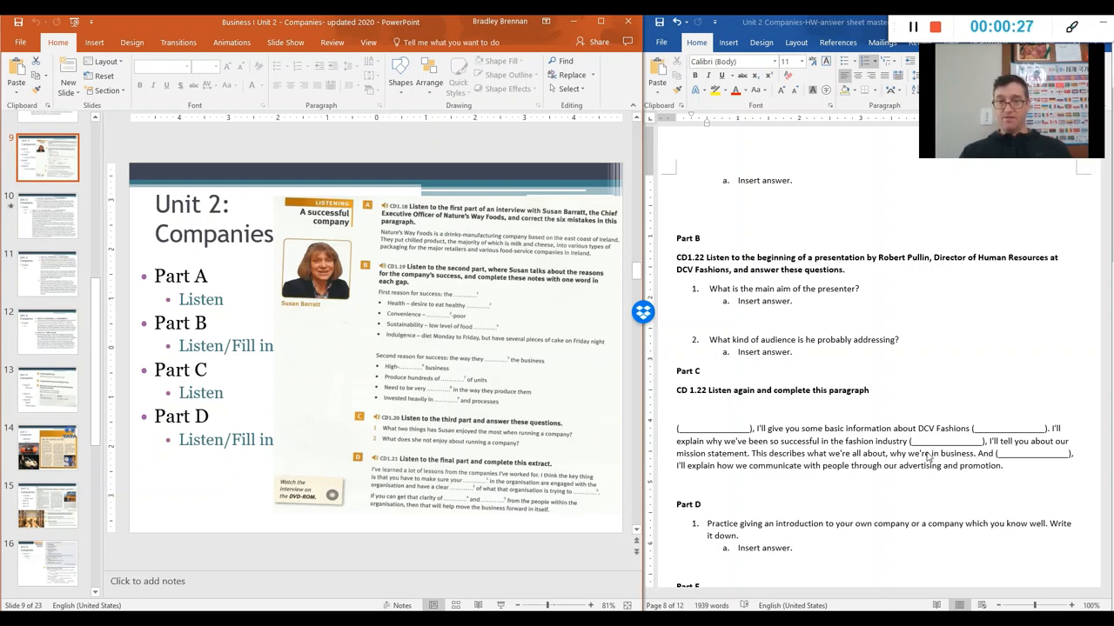
mouse_move(926, 456)
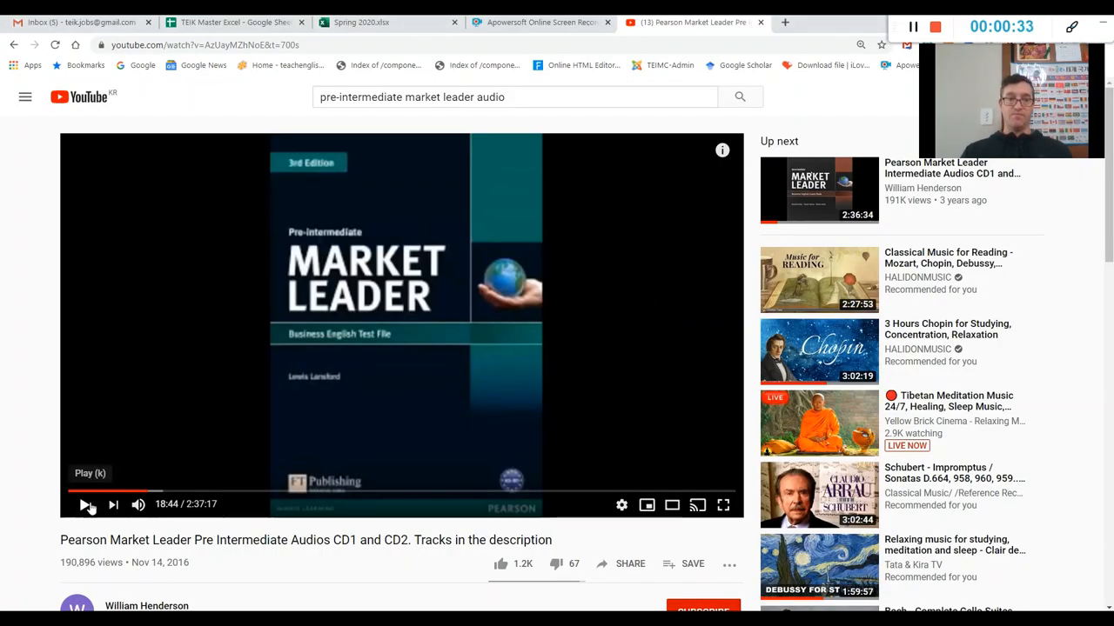
left_click(85, 504)
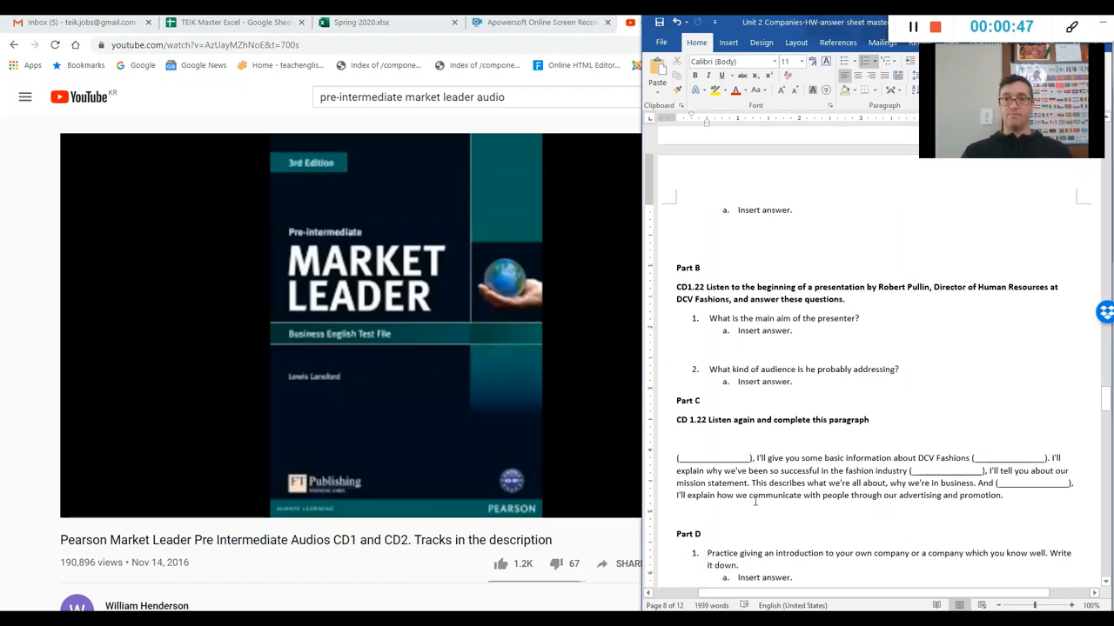
Step: Scroll the answer sheet down to Part E's DCV Fashions table
scroll("down", 3)
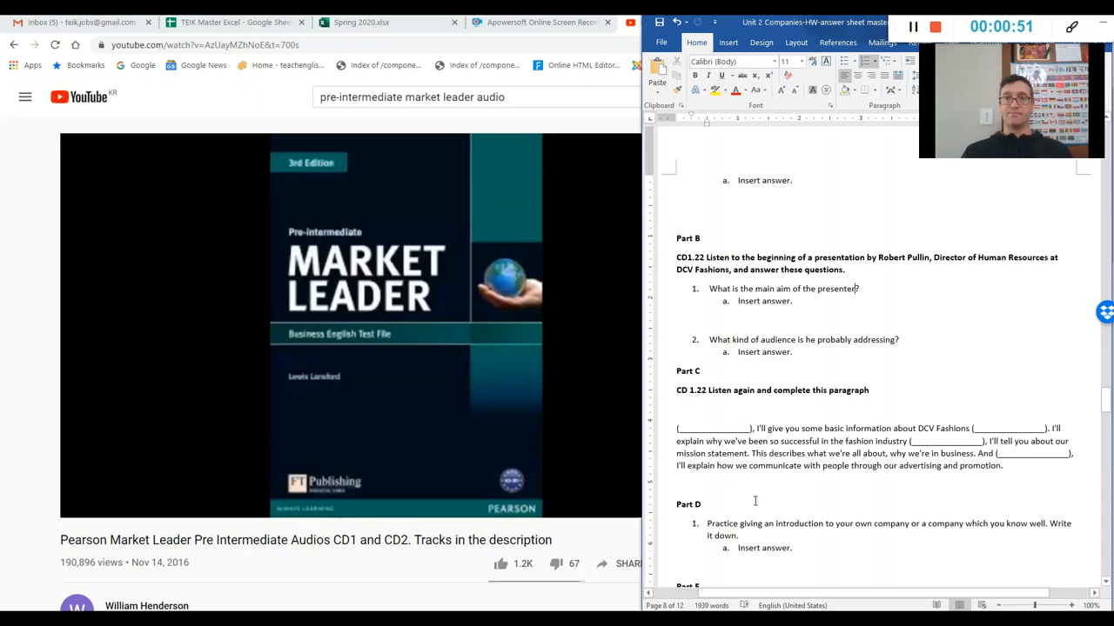
scroll("down", 3)
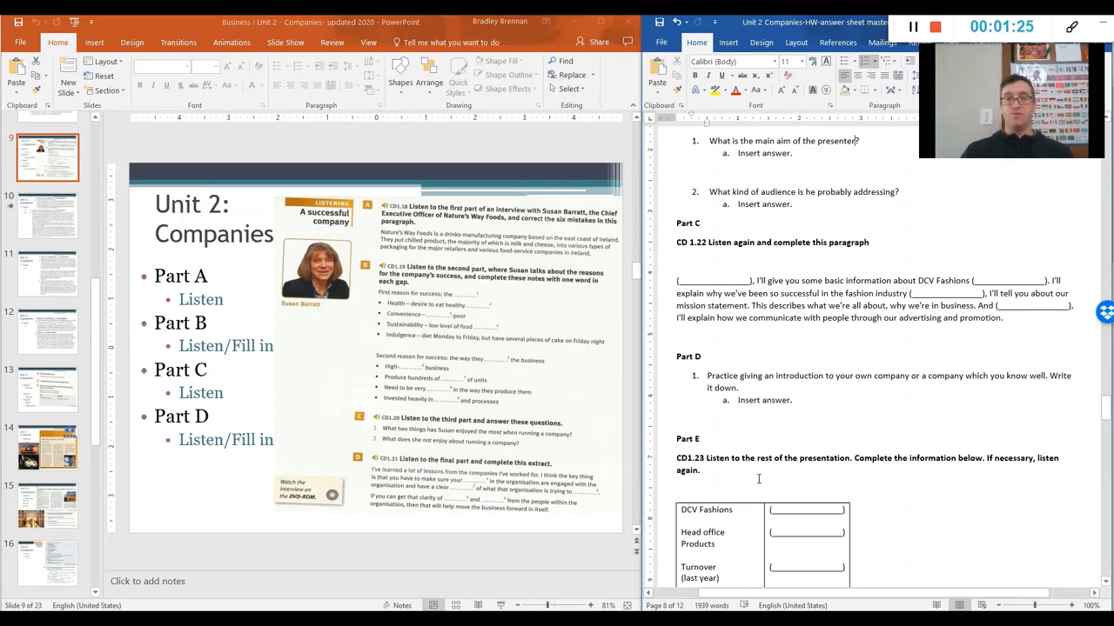
Step: Scroll Word further into Part E's DCV Fashions table beside the Presenting your company slide
scroll("down", 3)
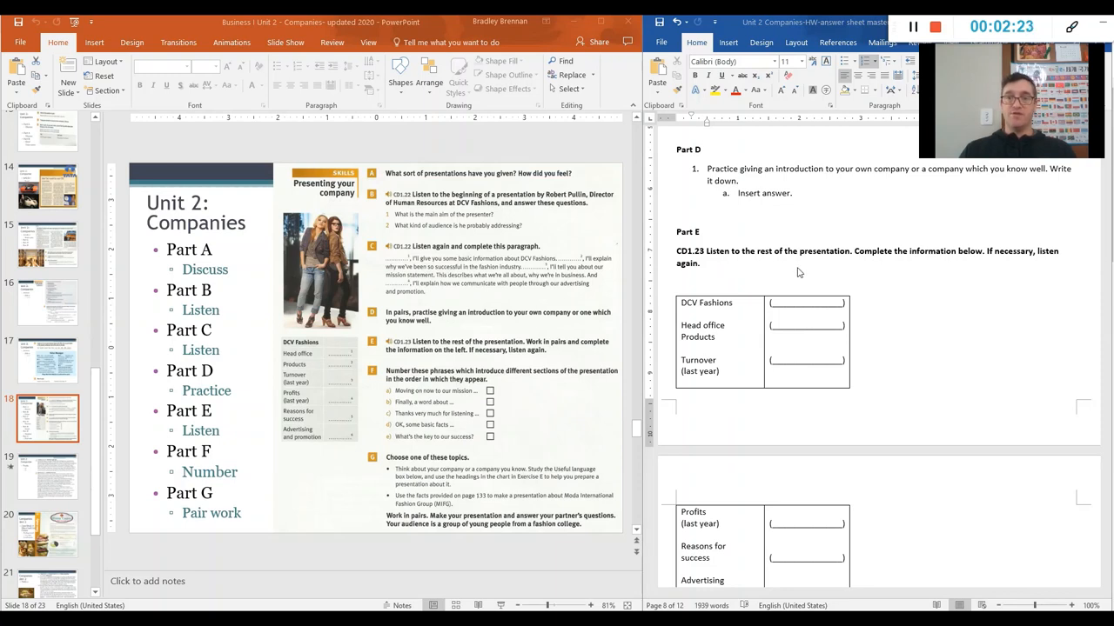
mouse_move(987, 275)
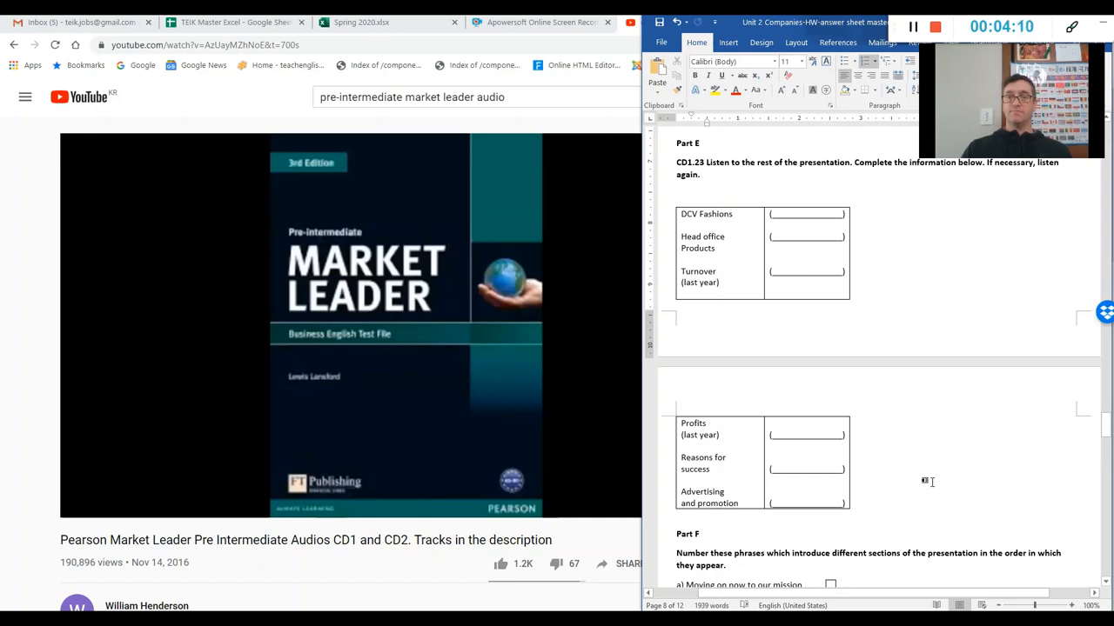
mouse_move(867, 281)
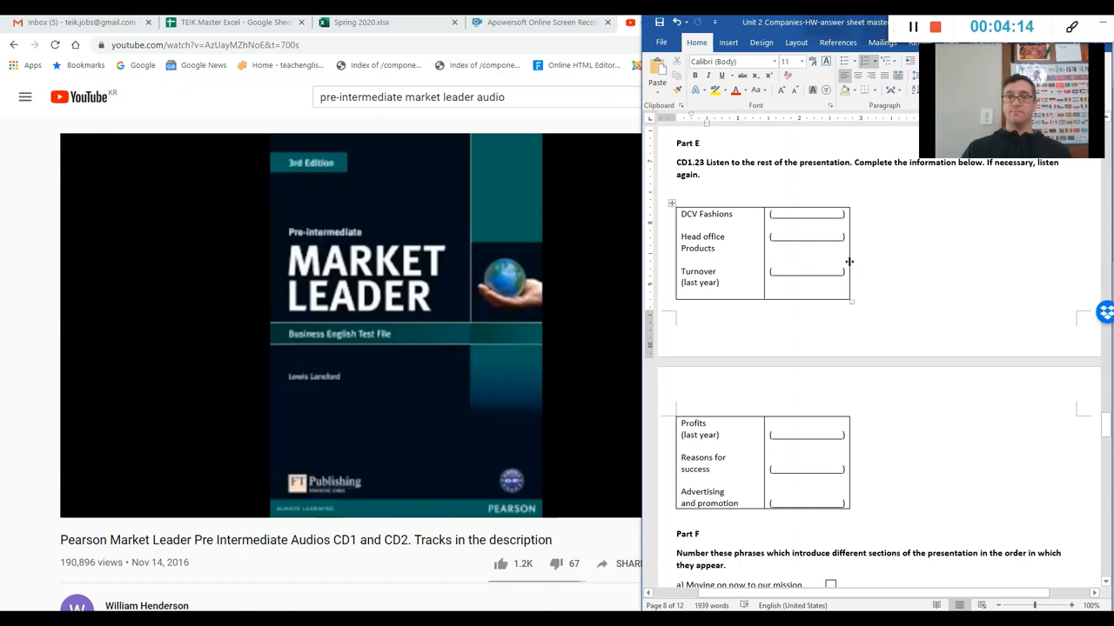
Step: Drag across a line of Part F text in the answer sheet to select it
left_click_drag(849, 261, 1051, 256)
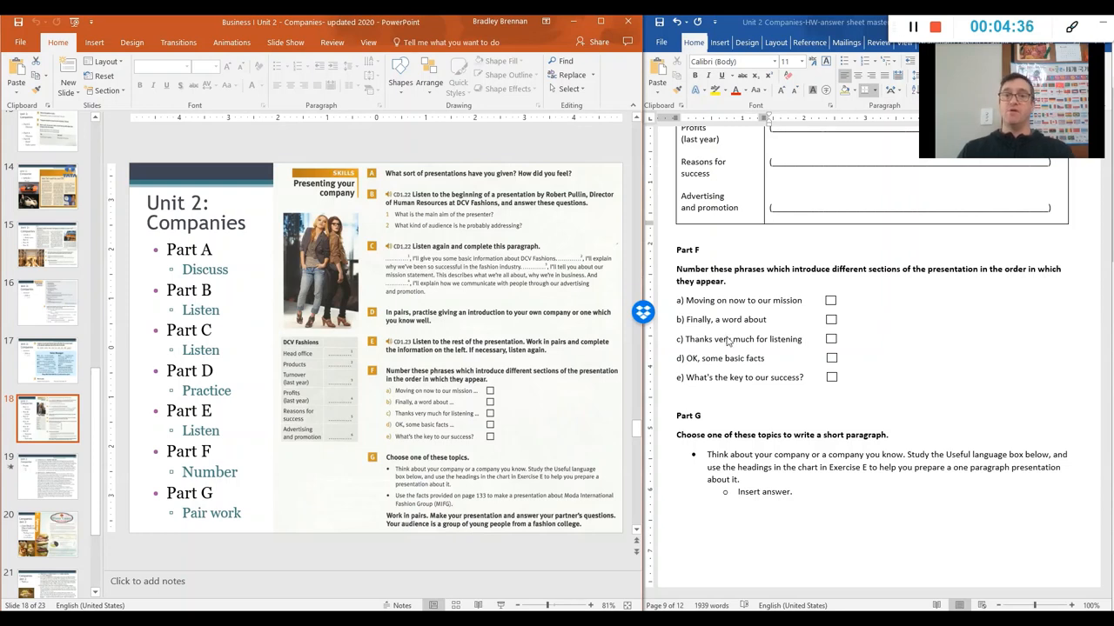
mouse_move(729, 340)
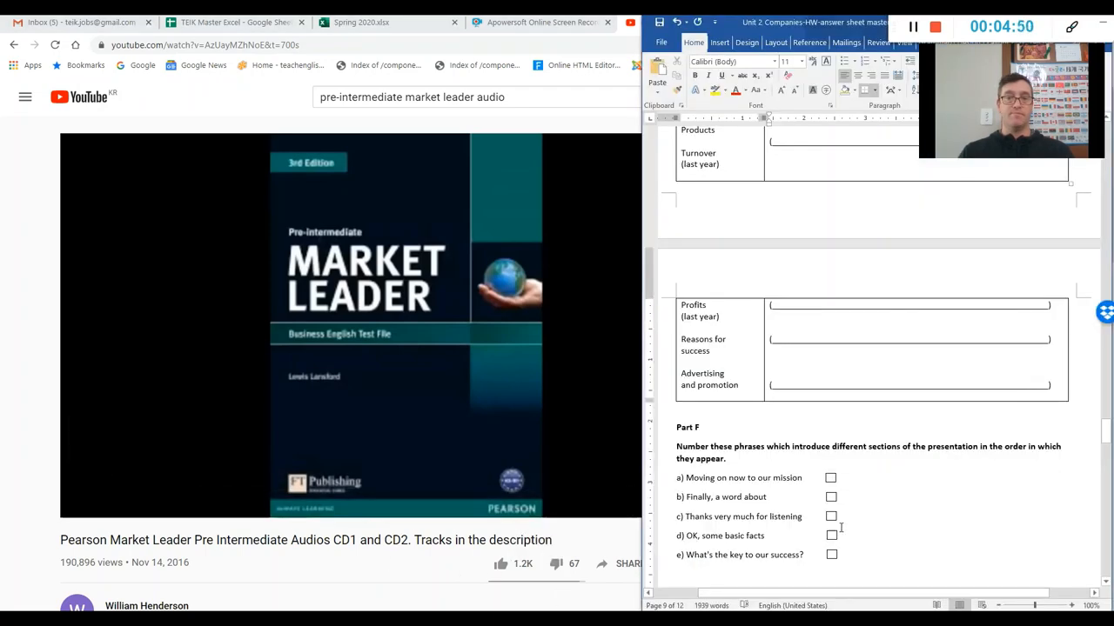
Step: Scroll the answer sheet down to Part F's phrases and Part G's writing task
scroll("down", 3)
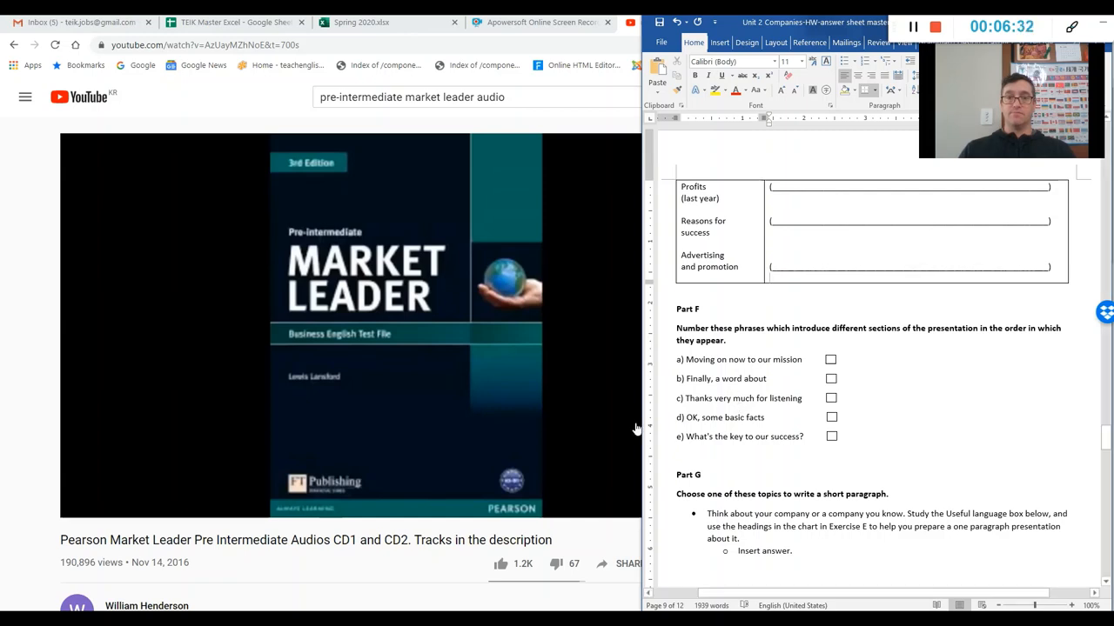
mouse_move(14, 495)
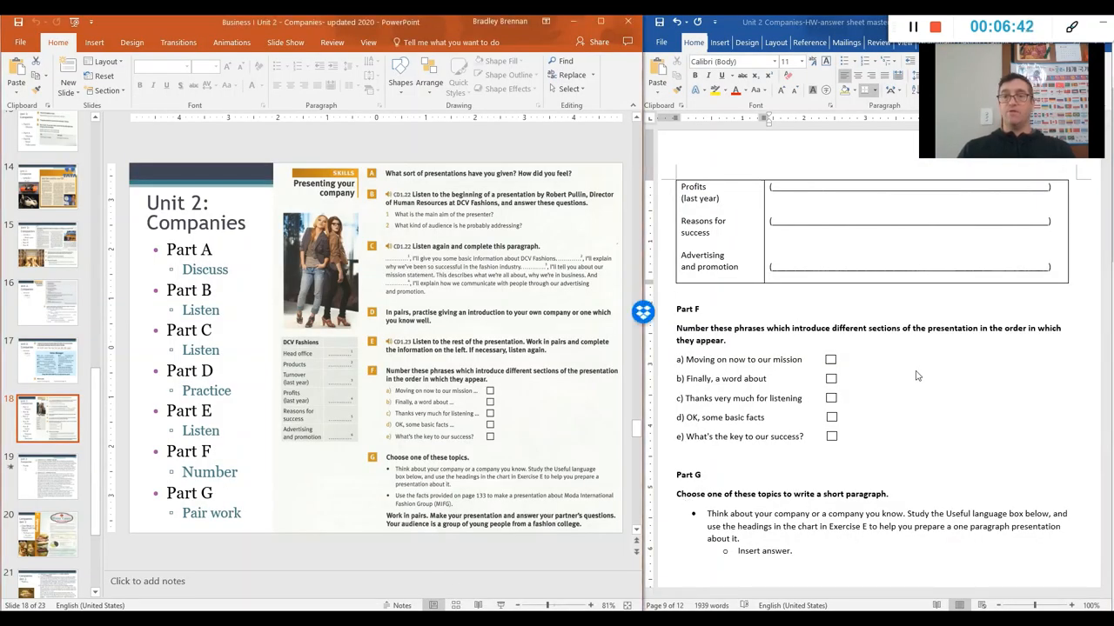
mouse_move(862, 355)
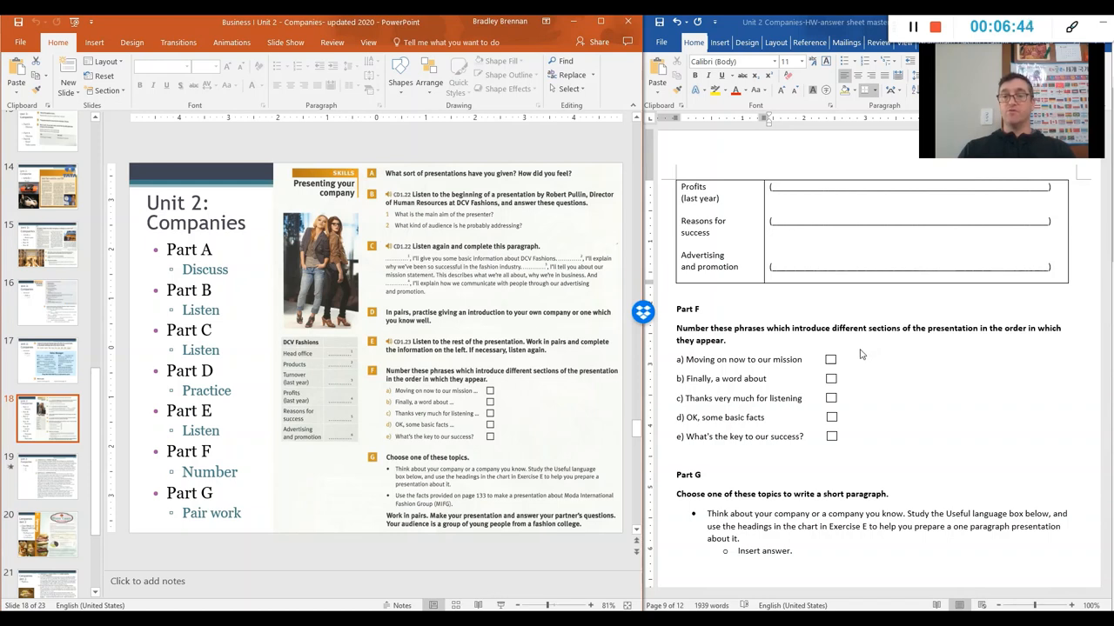
mouse_move(957, 396)
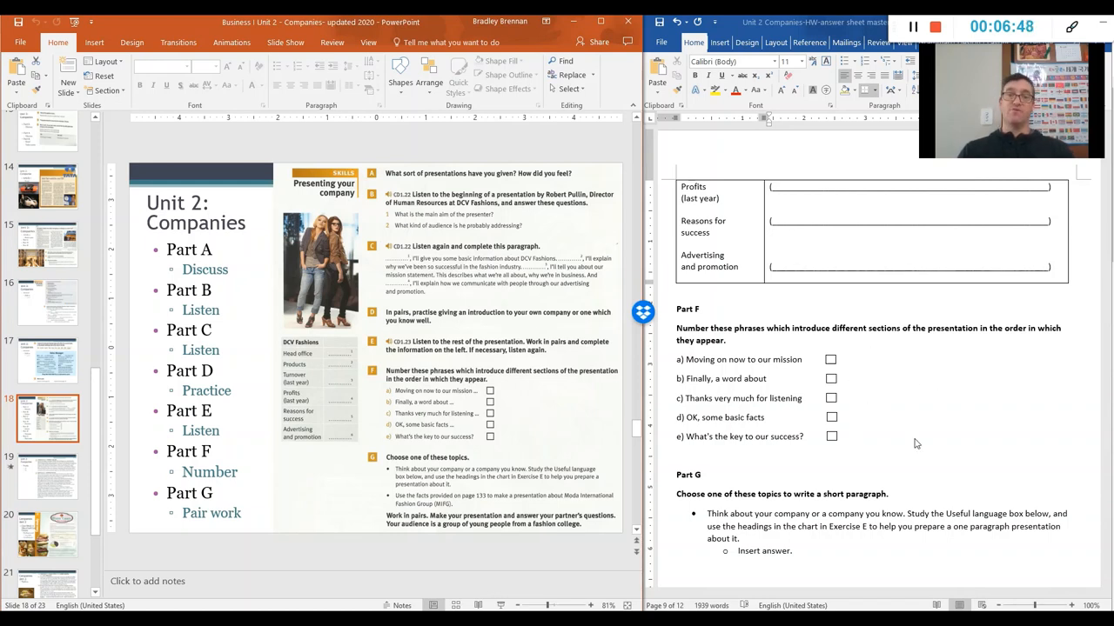
mouse_move(905, 445)
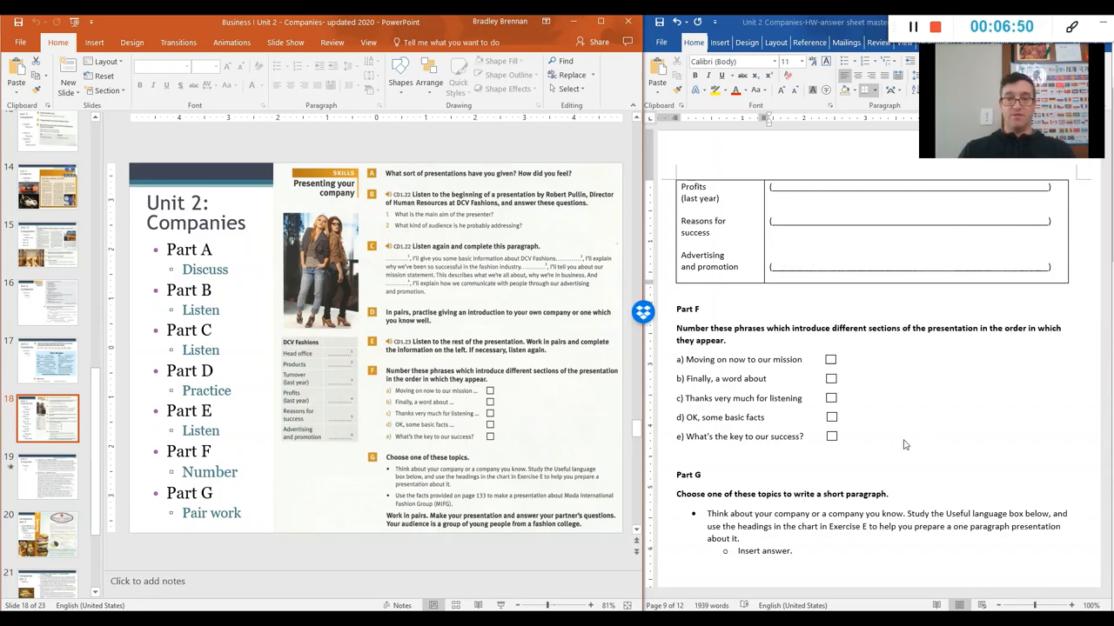
Step: Select the words Exercise E in the Part G instructions for bolding
scroll("down", 3)
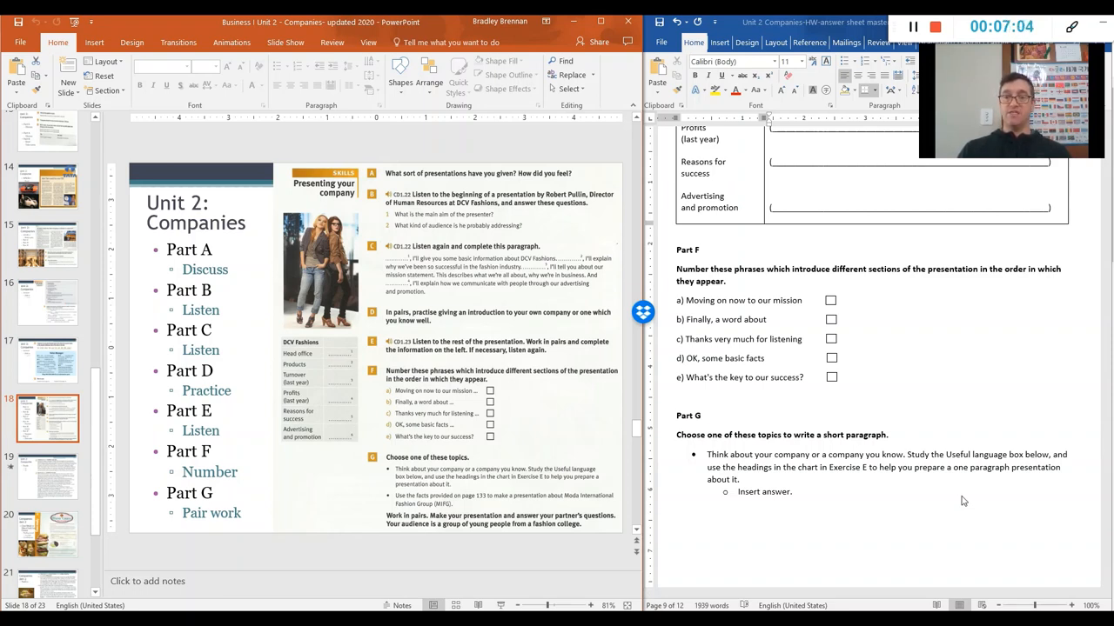
mouse_move(921, 497)
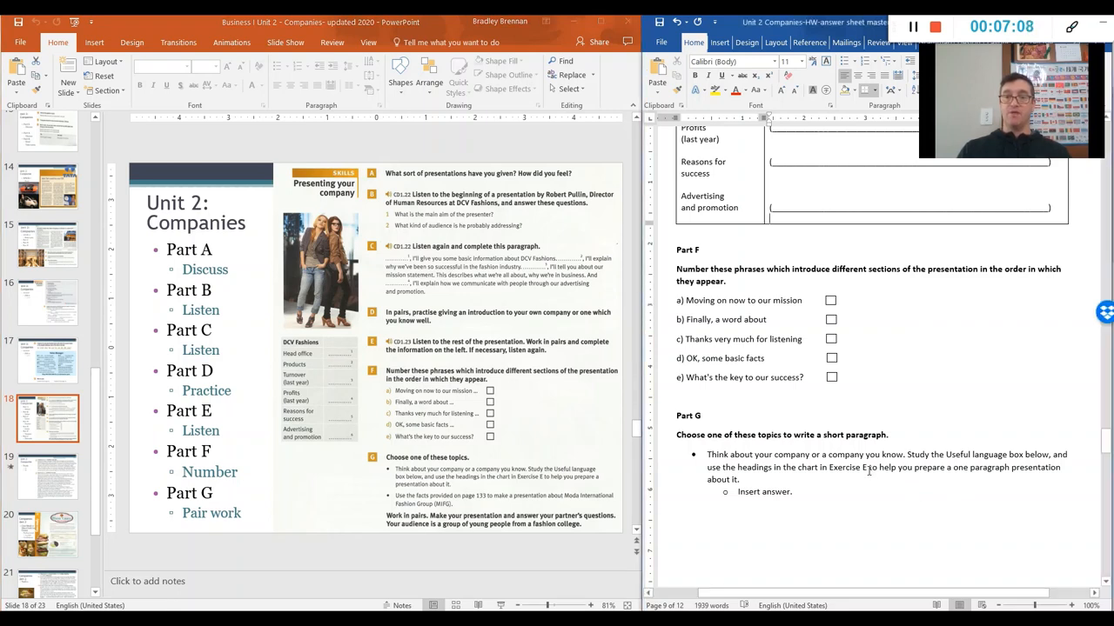
double_click(846, 468)
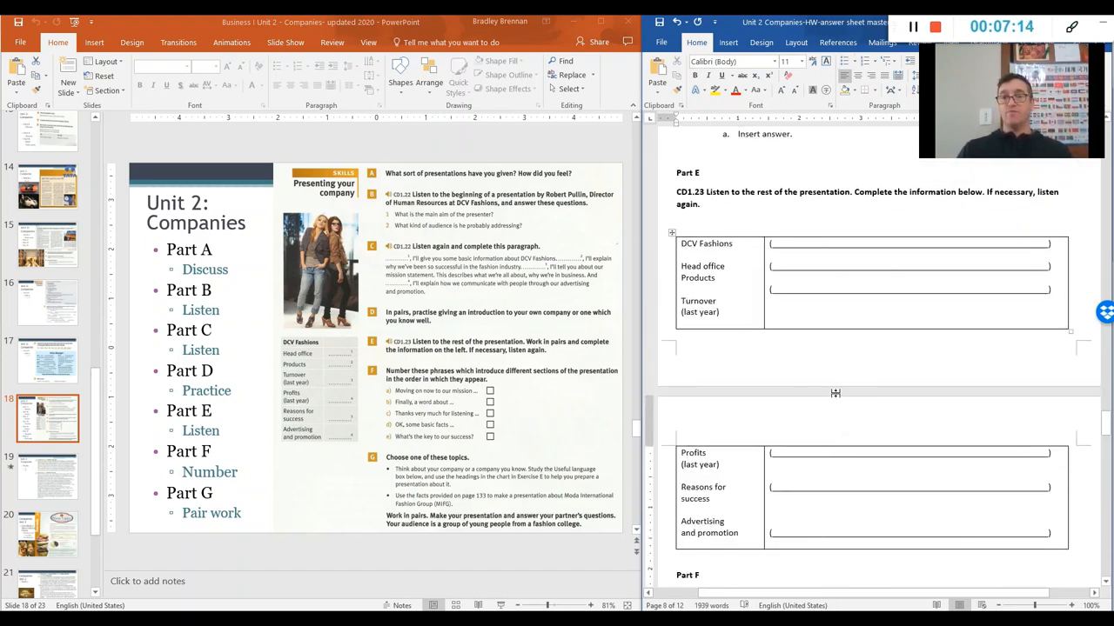
Step: Scroll past Part G down to the Dino Conti Ice Cream case study heading
scroll("down", 3)
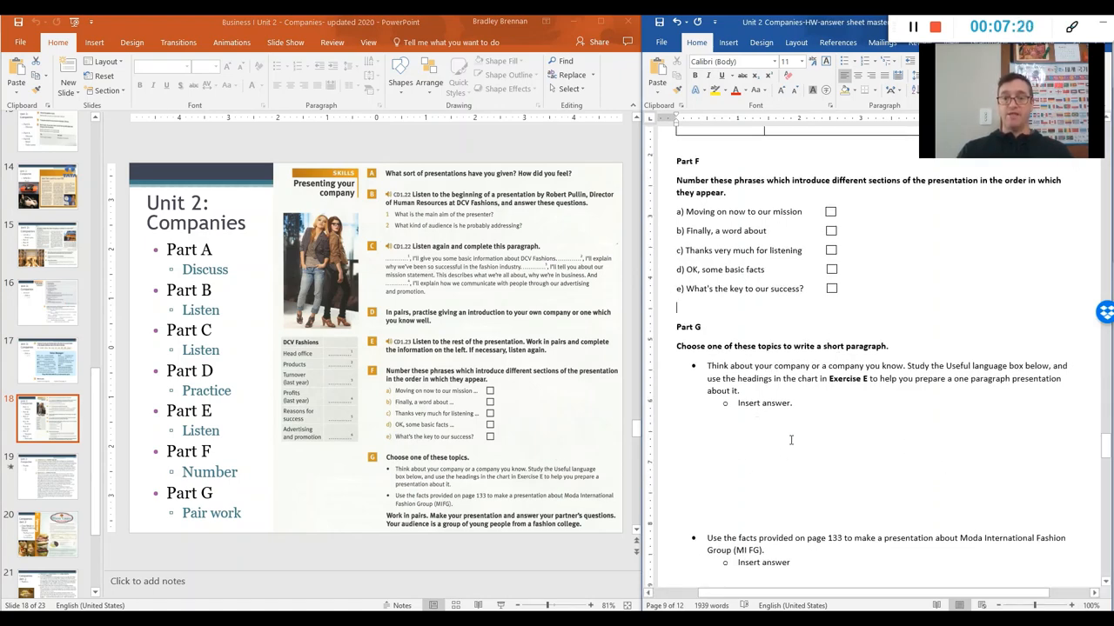
scroll("down", 3)
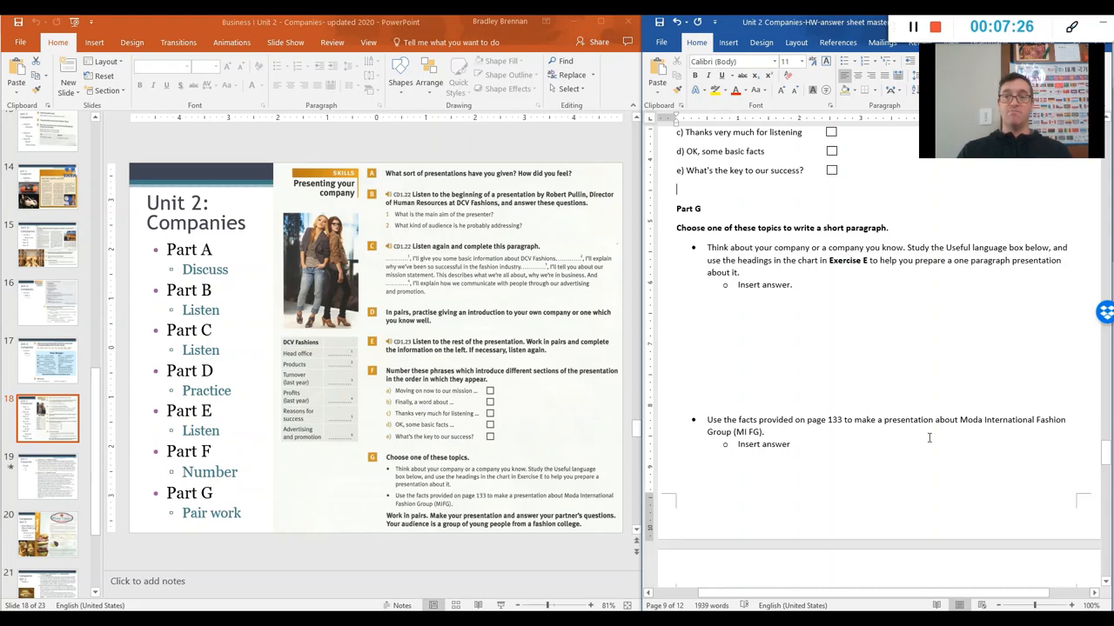
mouse_move(767, 463)
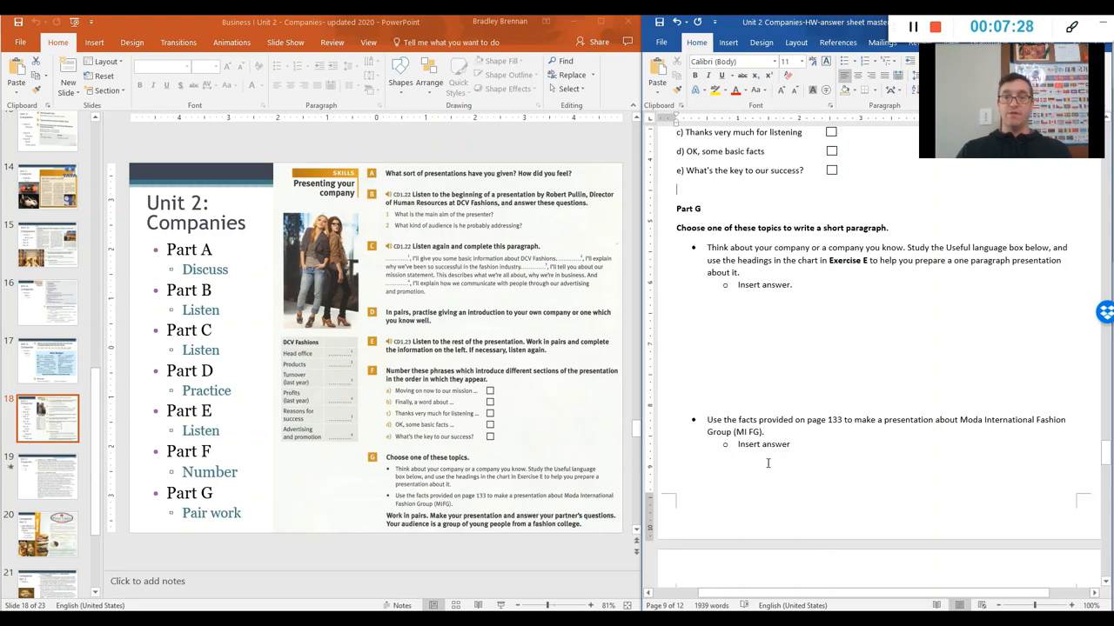
scroll("down", 3)
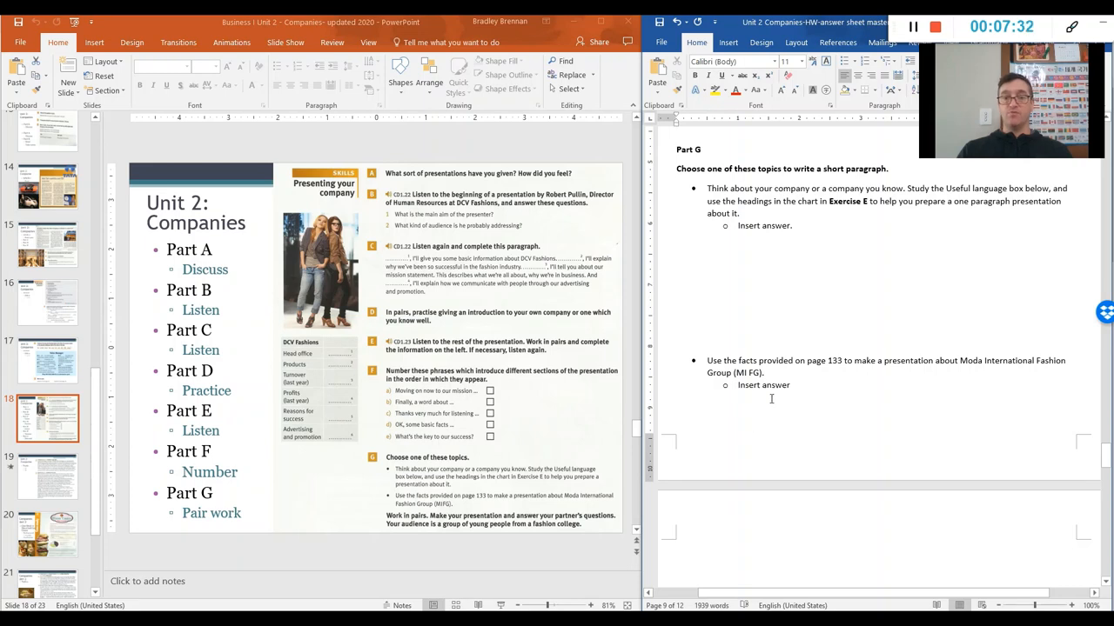
scroll("down", 3)
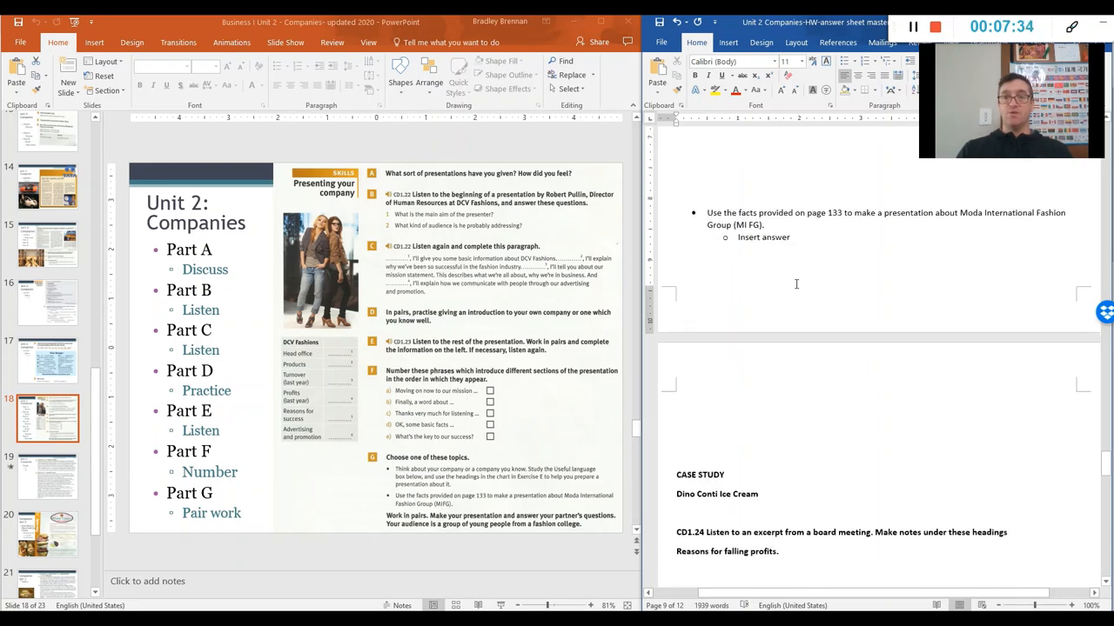